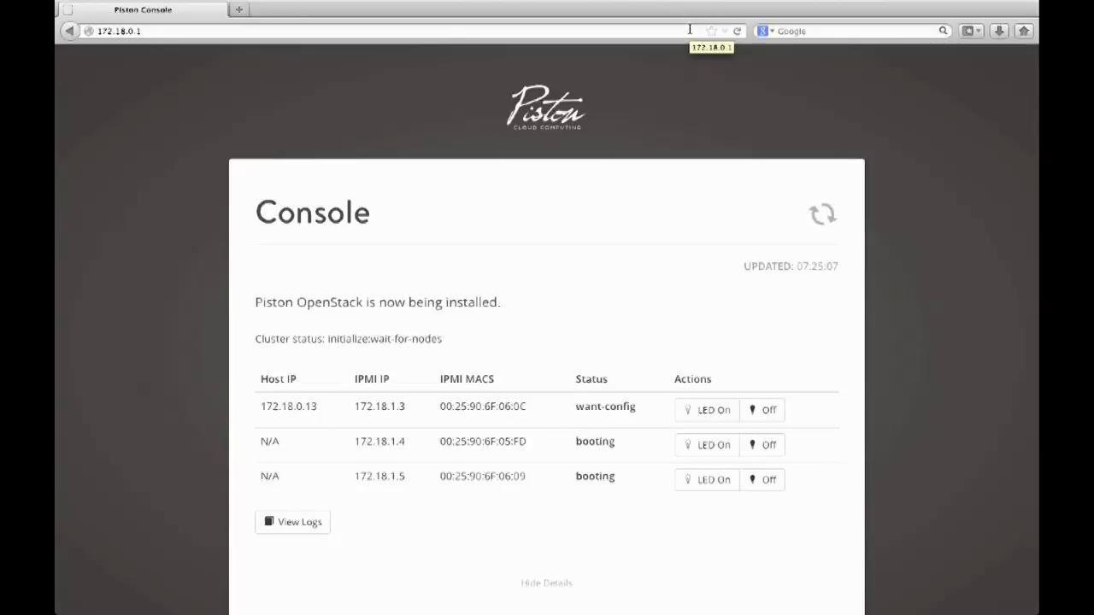
- Refresh the Piston Console status until installation completes, then go to the dashboard
{"action": "left_click", "coordinate": [821, 214]}
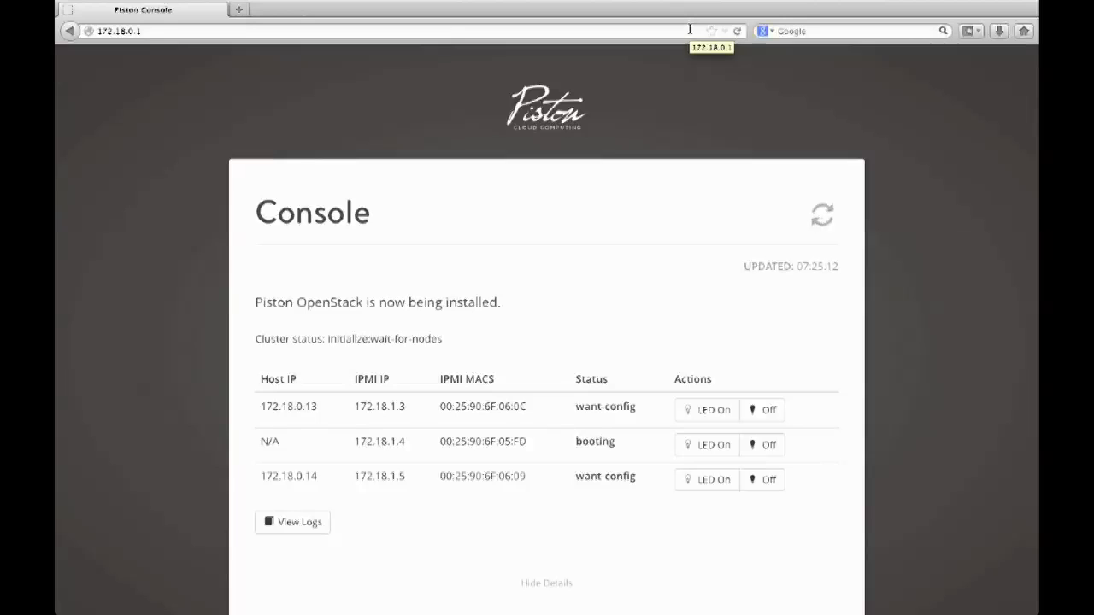
{"action": "left_click", "coordinate": [820, 214]}
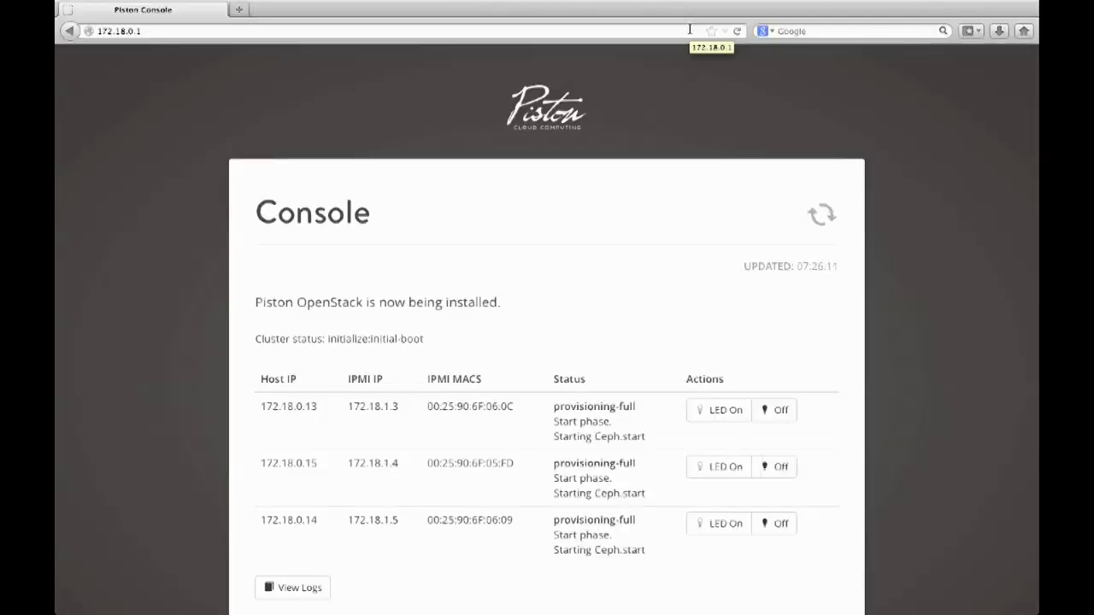
{"action": "left_click", "coordinate": [820, 213]}
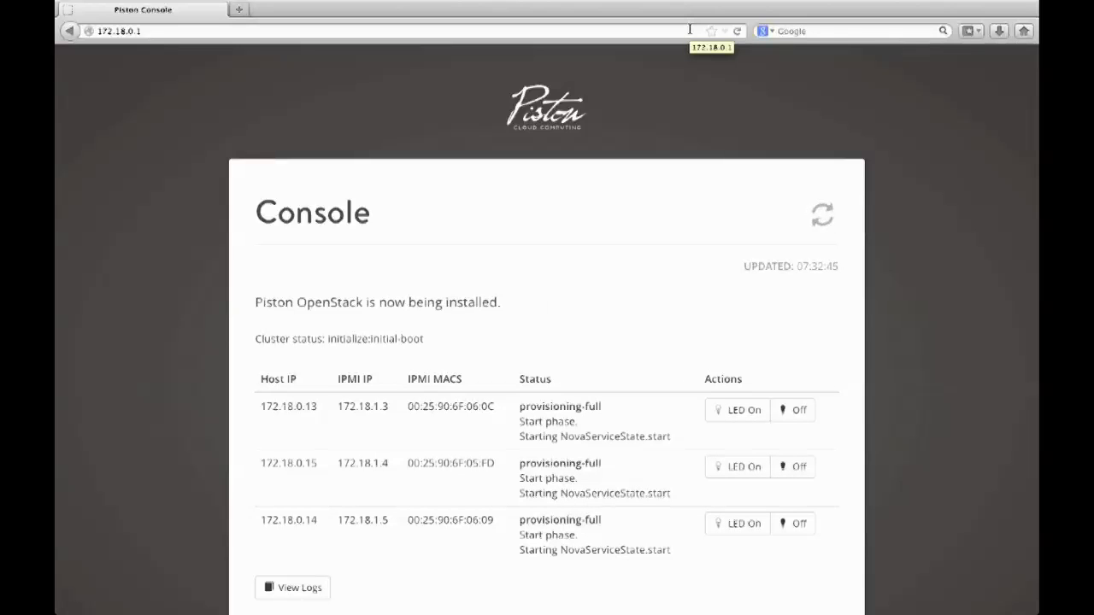
{"action": "left_click", "coordinate": [821, 215]}
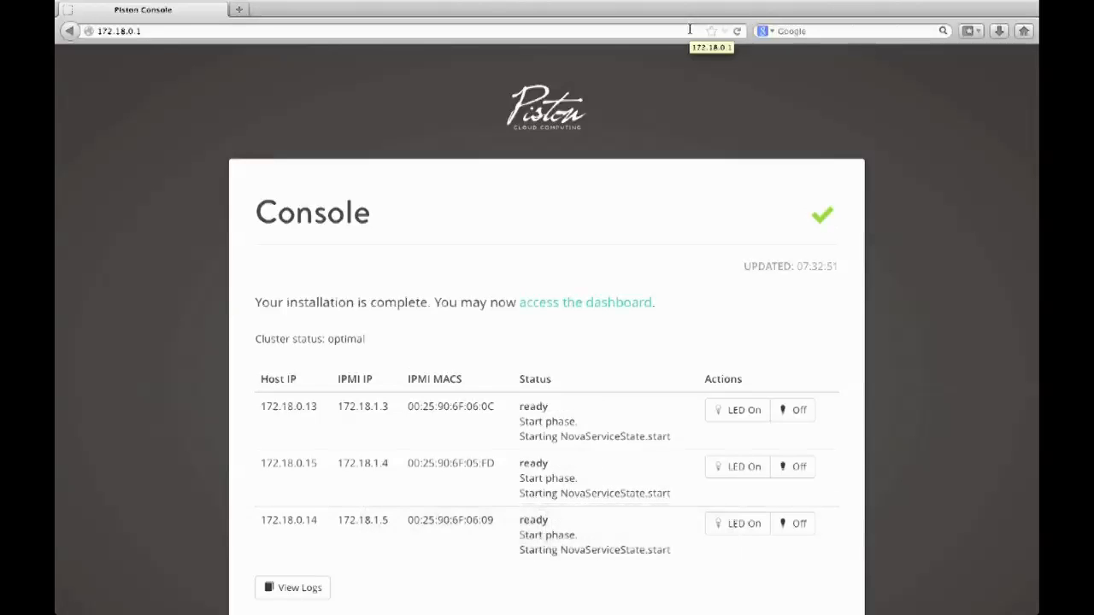
{"action": "left_click", "coordinate": [585, 301]}
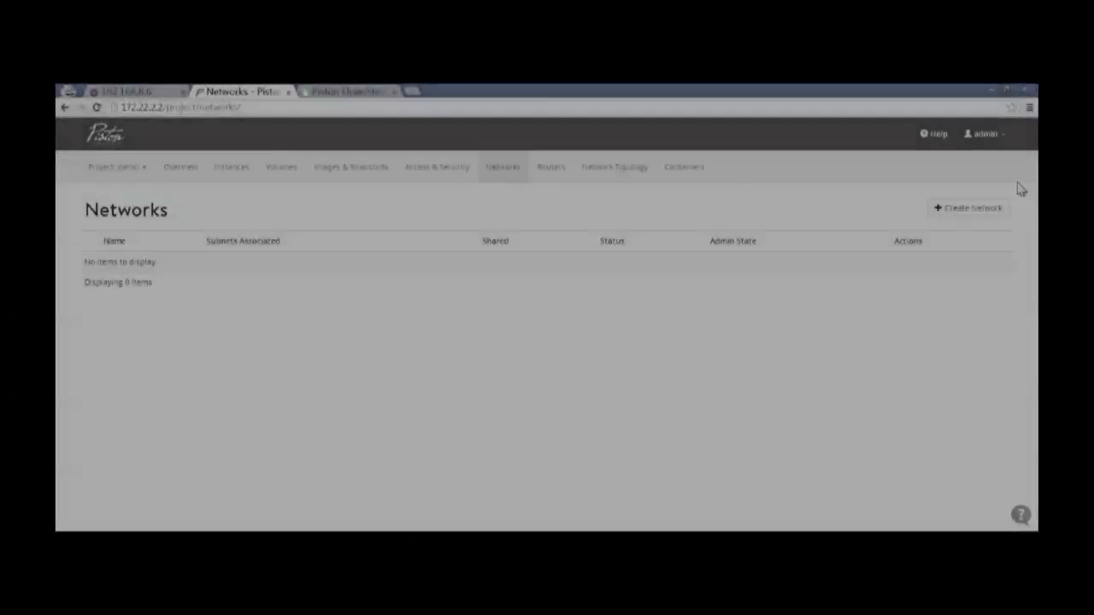
- Begin a new network named net10 and move to its subnet settings
{"action": "left_click", "coordinate": [967, 208]}
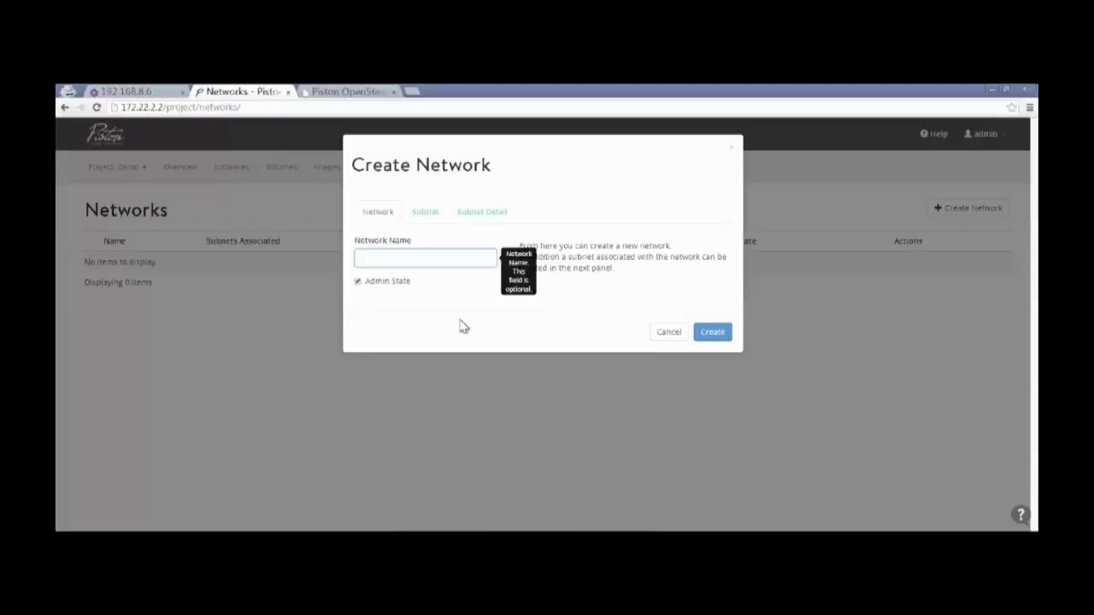
{"action": "type", "text": "net"}
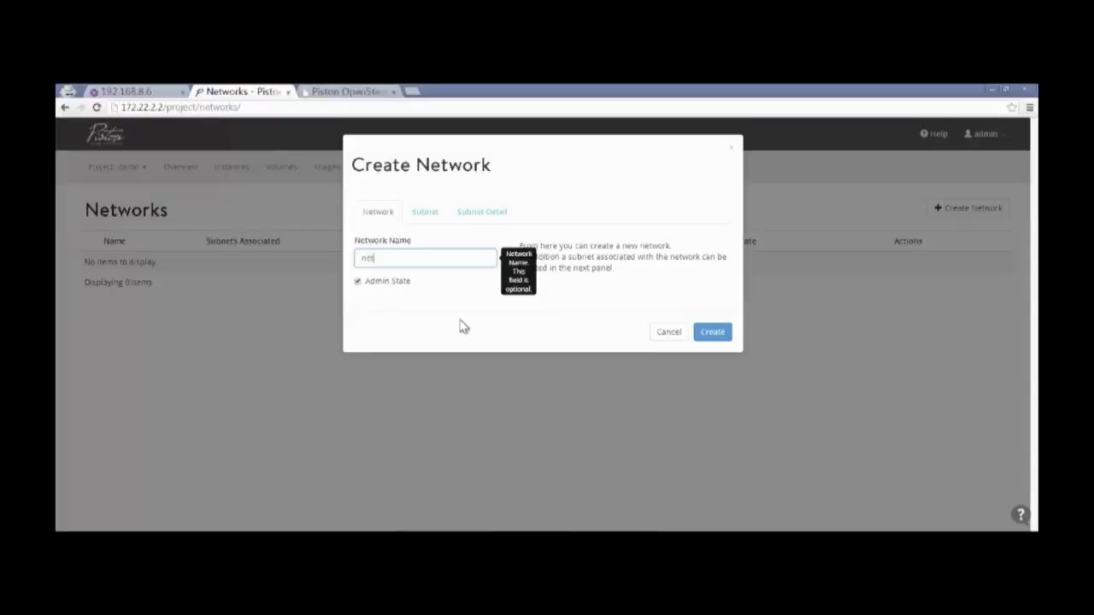
{"action": "type", "text": "10"}
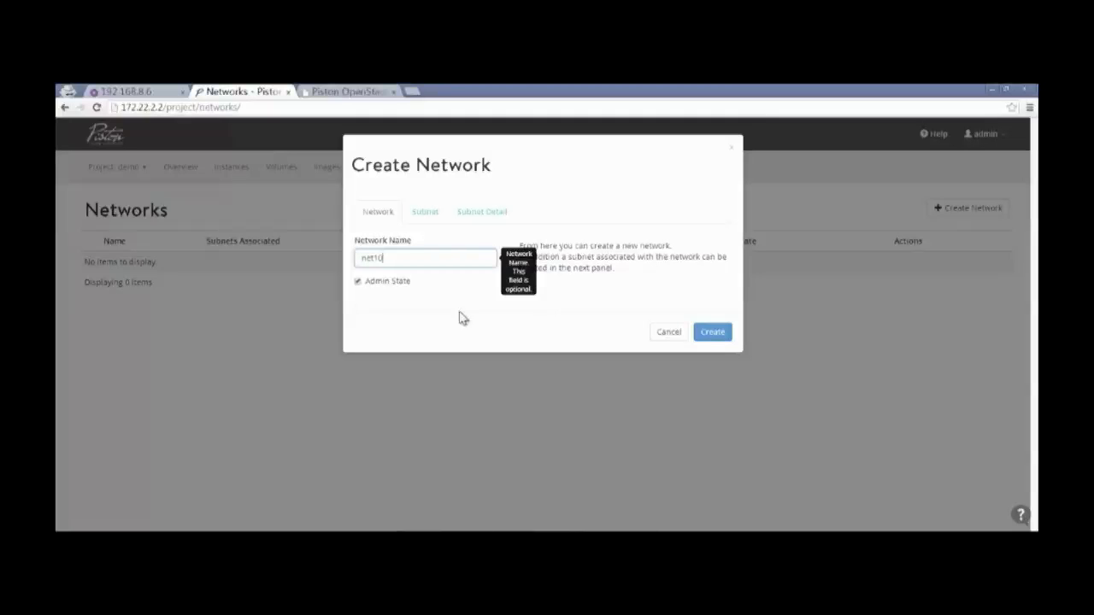
{"action": "left_click", "coordinate": [423, 212]}
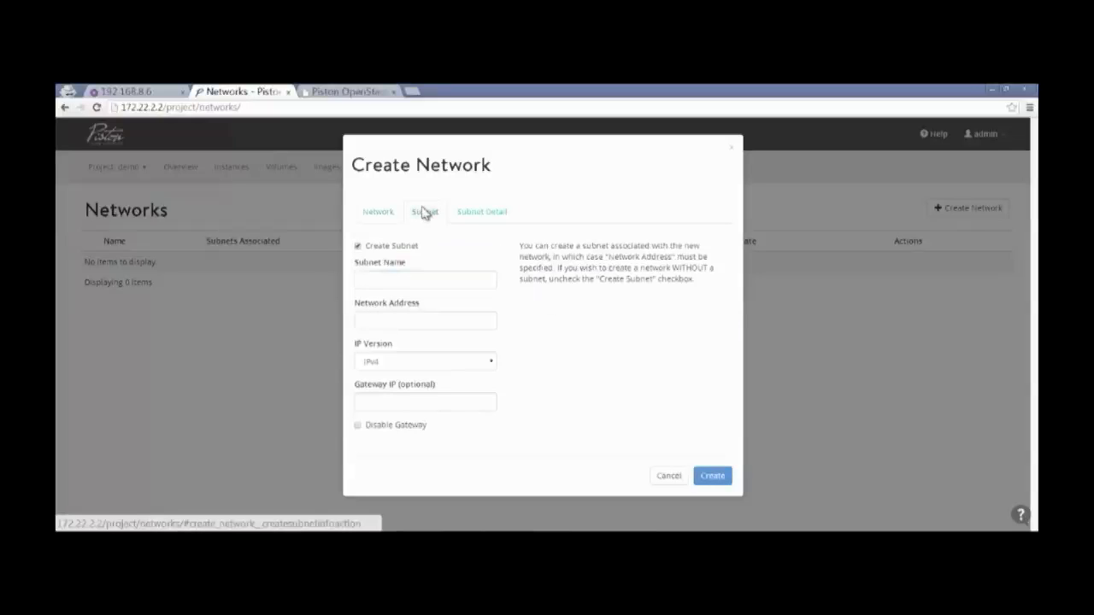
- Name the subnet net10-dhcp with address 10.10.10.0/24 and gateway 10.10.10.254
{"action": "left_click", "coordinate": [424, 280]}
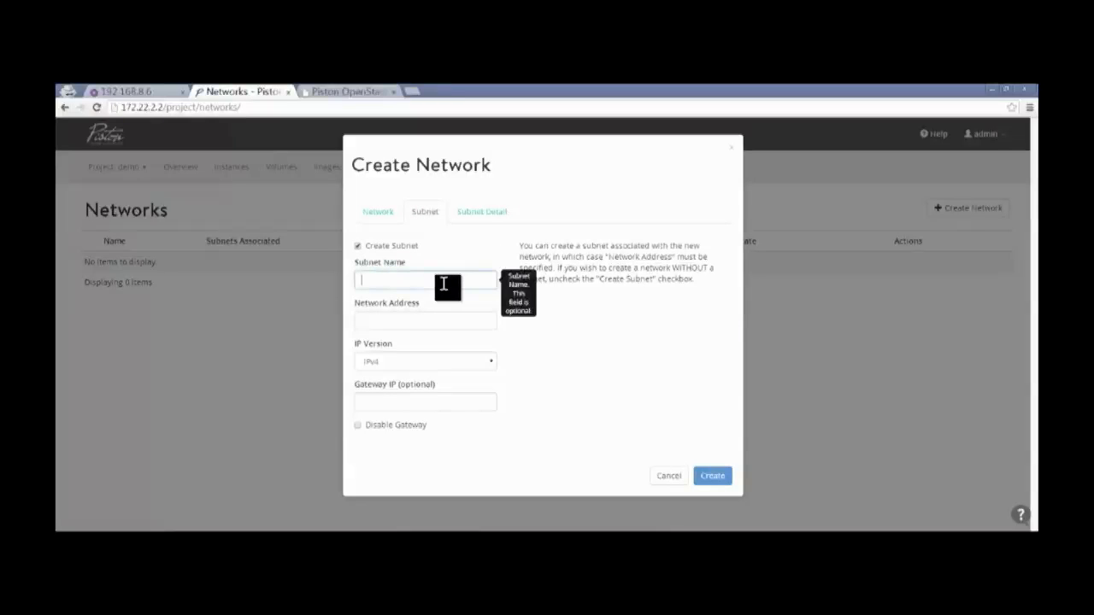
{"action": "type", "text": "net10"}
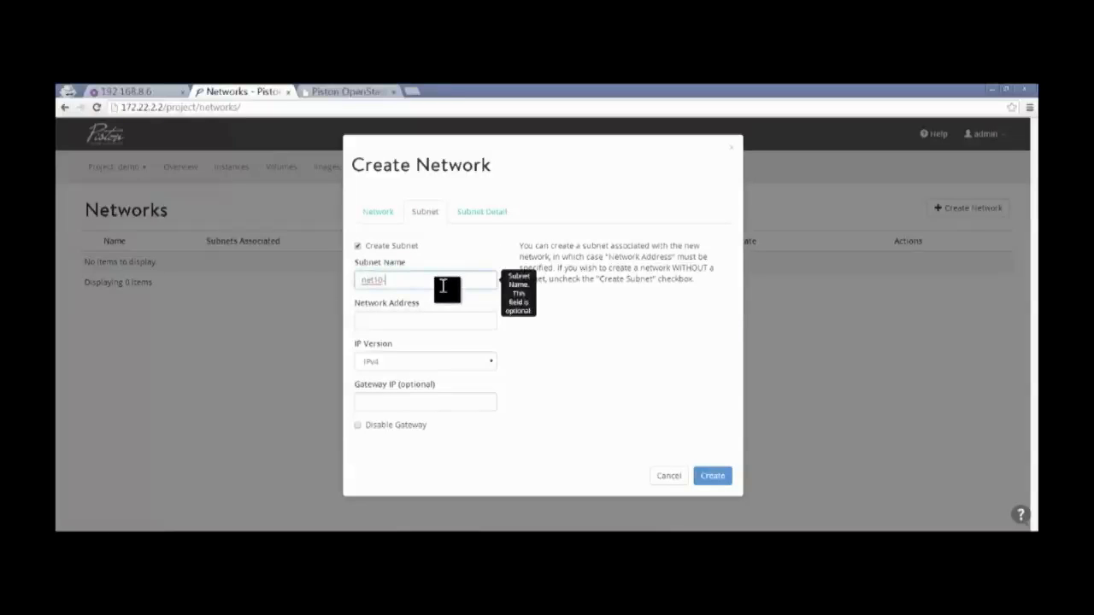
{"action": "type", "text": "-dhcp"}
{"action": "left_click", "coordinate": [423, 319]}
{"action": "type", "text": "10.10.10."}
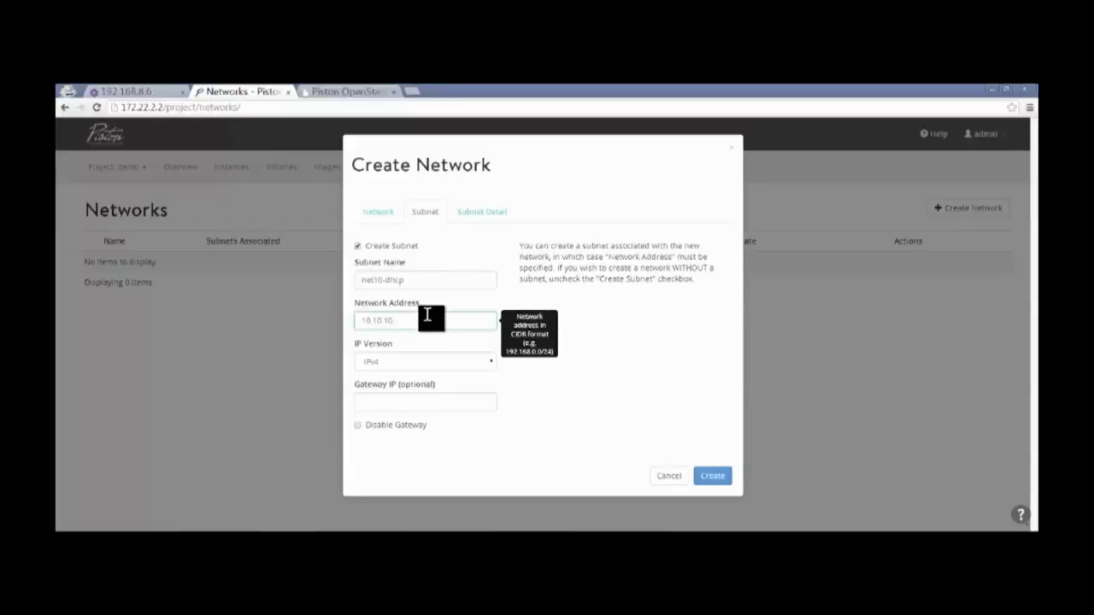
{"action": "type", "text": "0"}
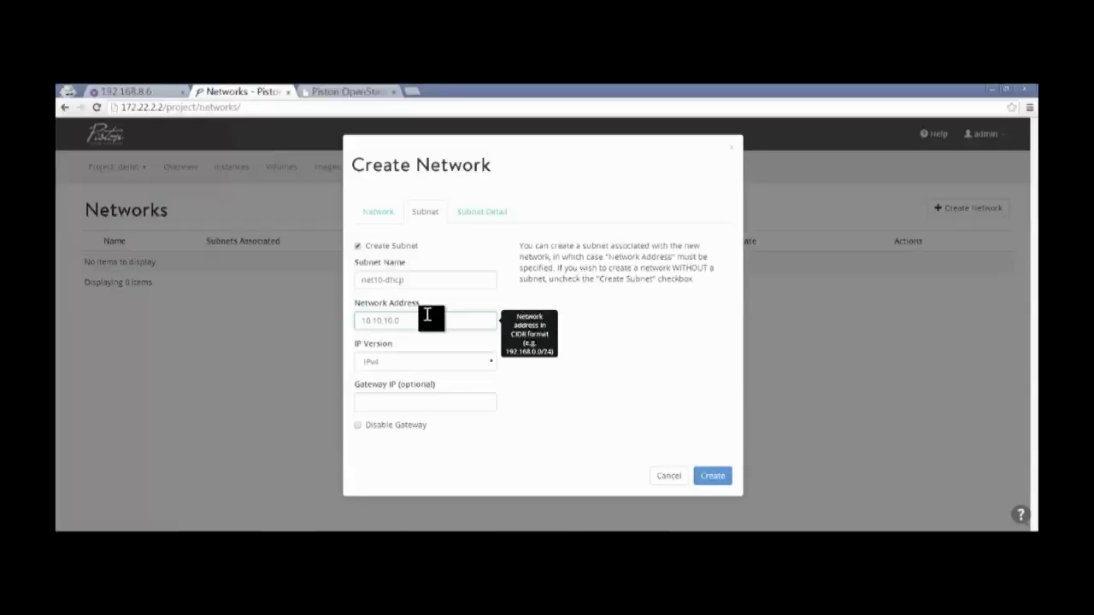
{"action": "type", "text": "/24"}
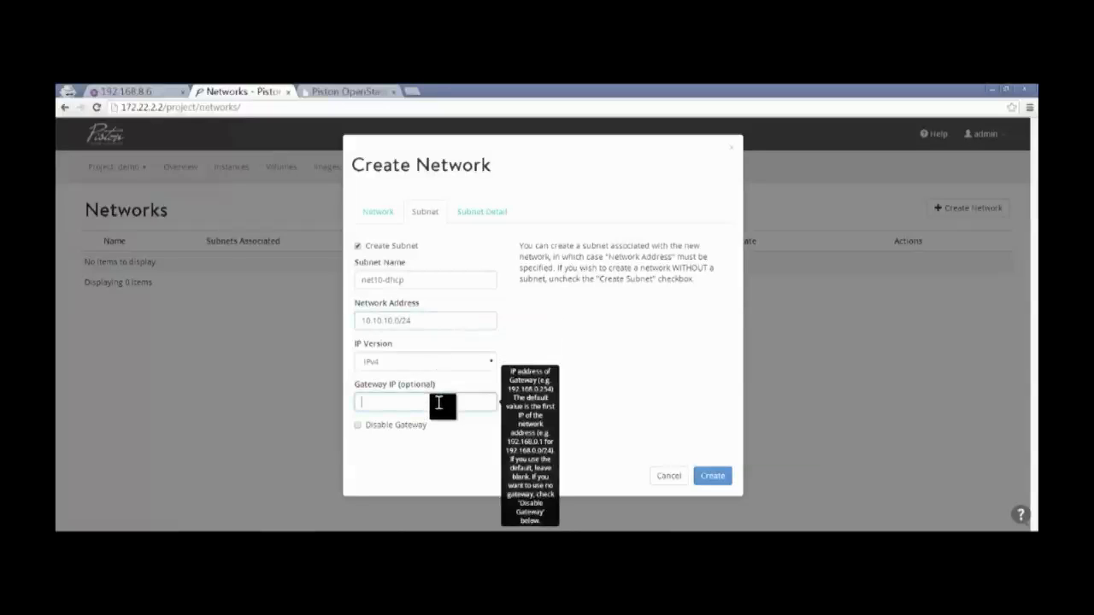
{"action": "type", "text": "0"}
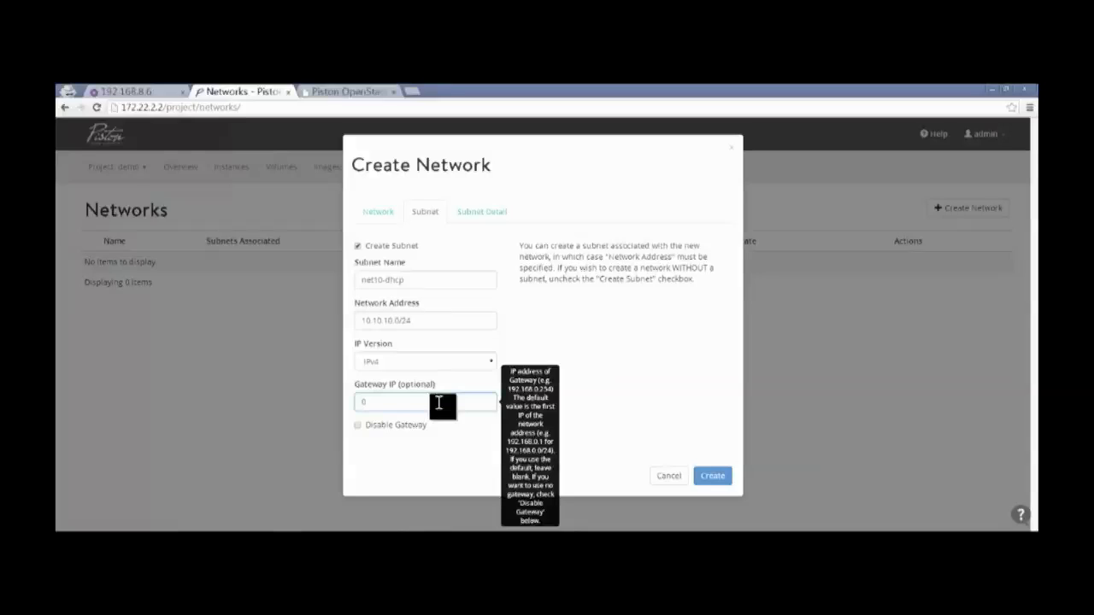
{"action": "type", "text": "10.10.10"}
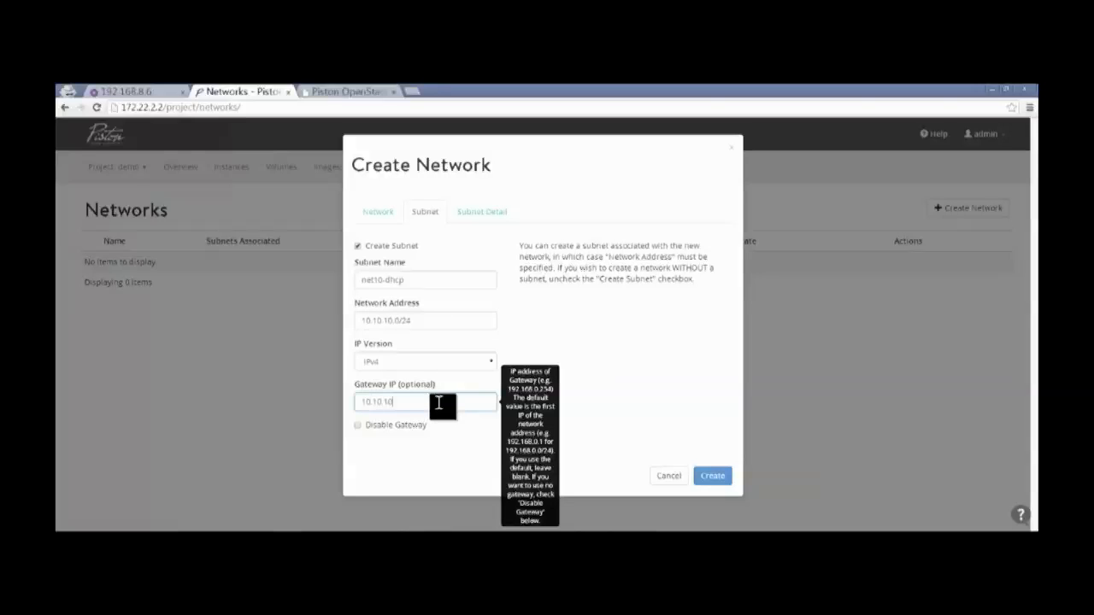
{"action": "type", "text": ".254"}
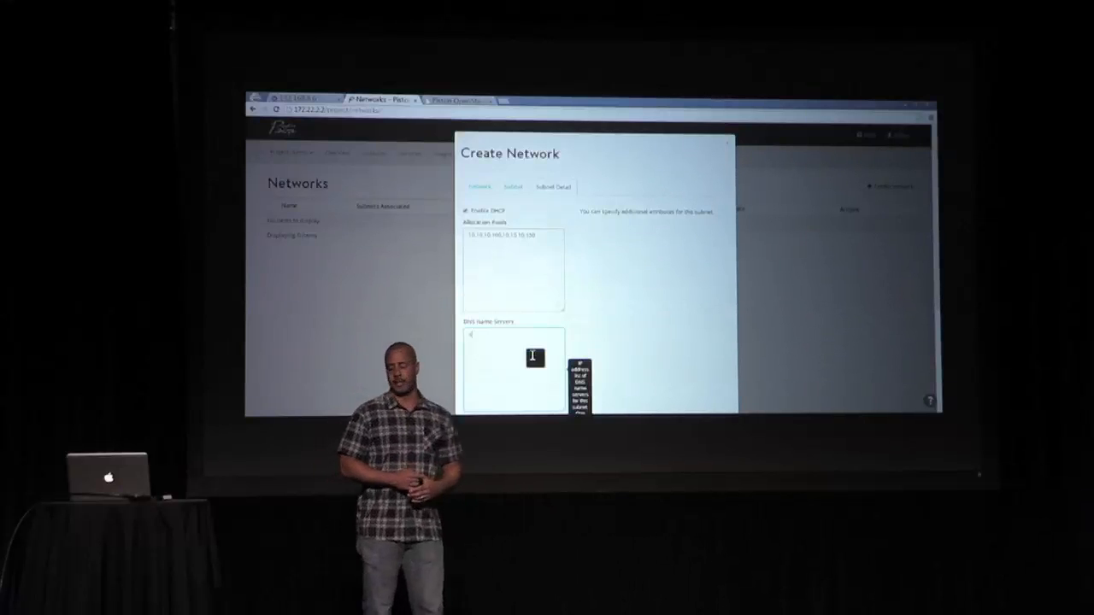
- Set DNS server 4.2.2.2 in Subnet Detail and create the net10 network
{"action": "type", "text": "4.2.2.2"}
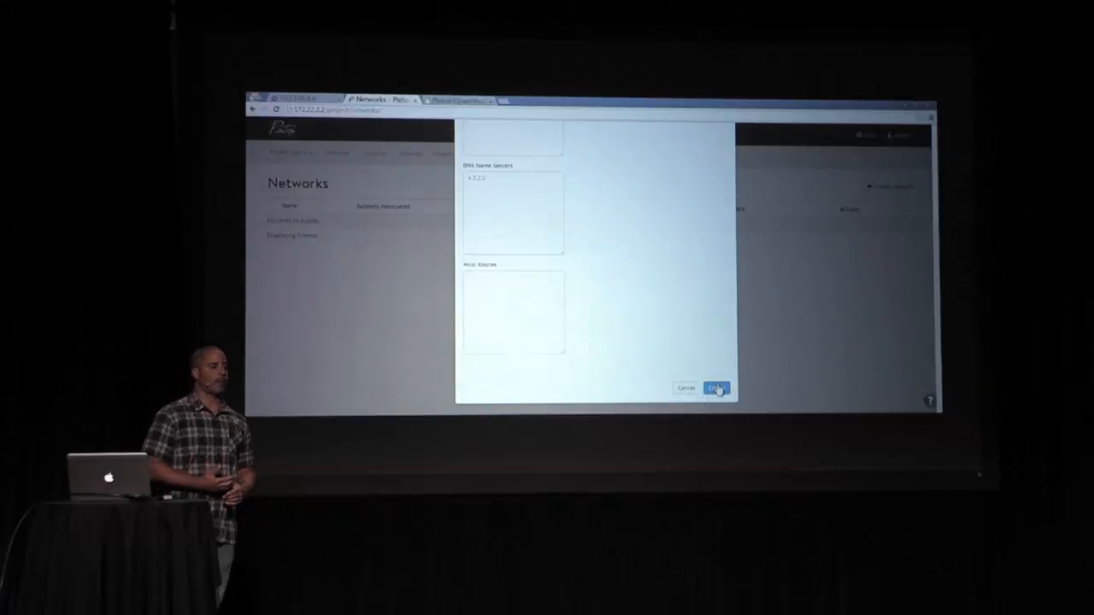
{"action": "left_click", "coordinate": [716, 388]}
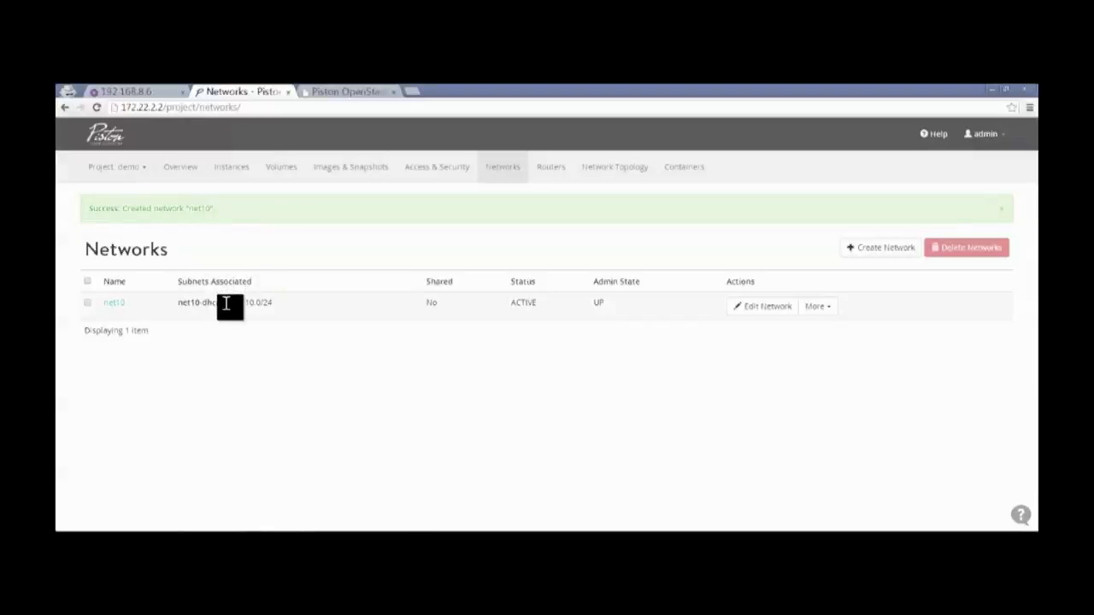
- From the Instances page, start a new instance using the CirrOS demo image
{"action": "left_click", "coordinate": [1000, 209]}
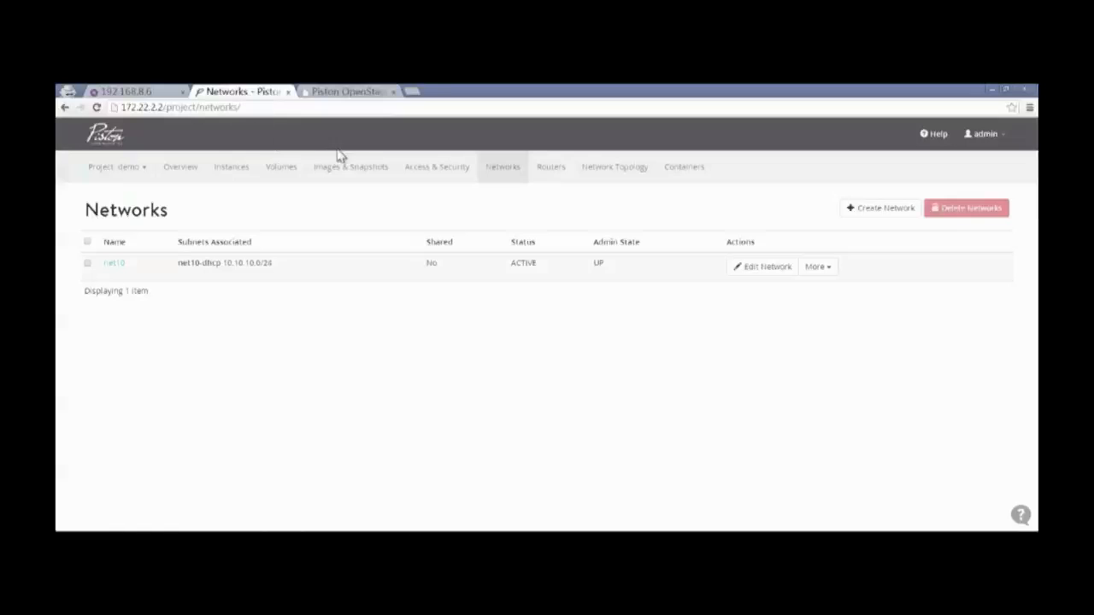
{"action": "left_click", "coordinate": [231, 168]}
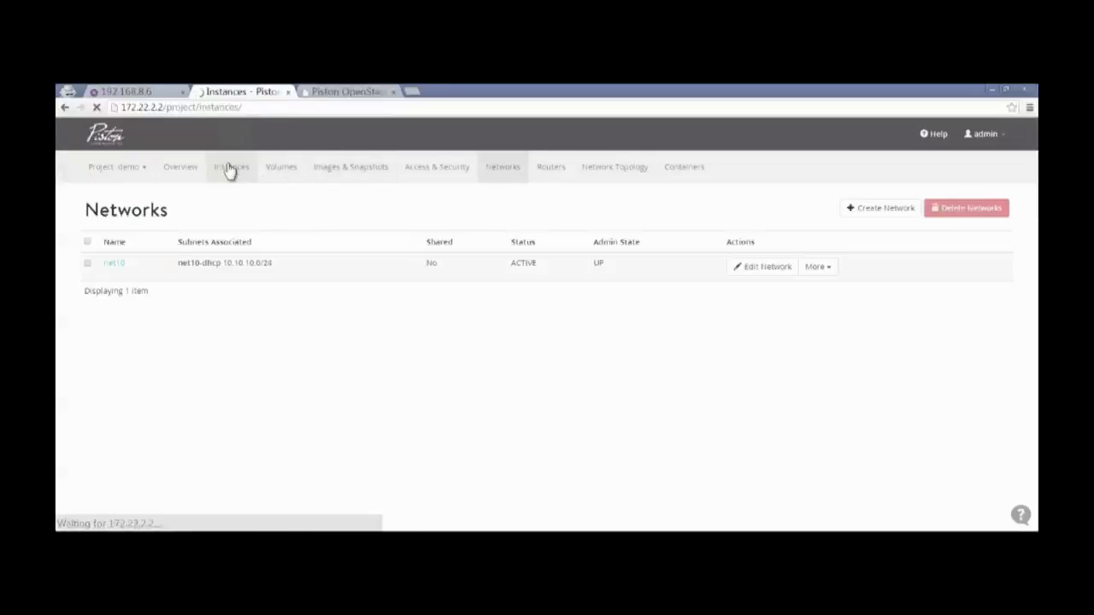
{"action": "left_click", "coordinate": [230, 168]}
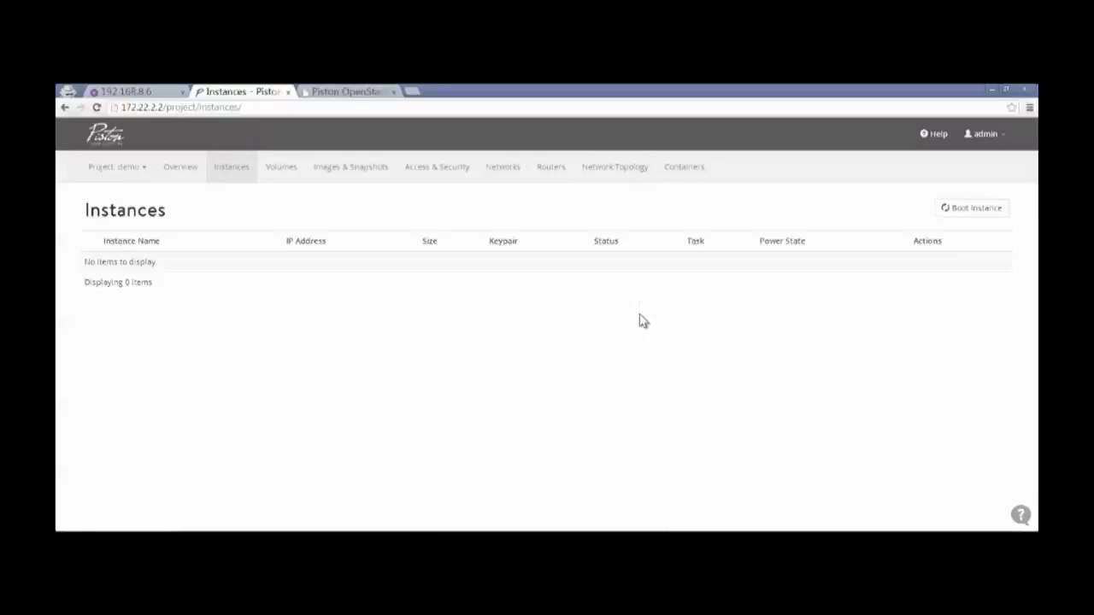
{"action": "left_click", "coordinate": [971, 209]}
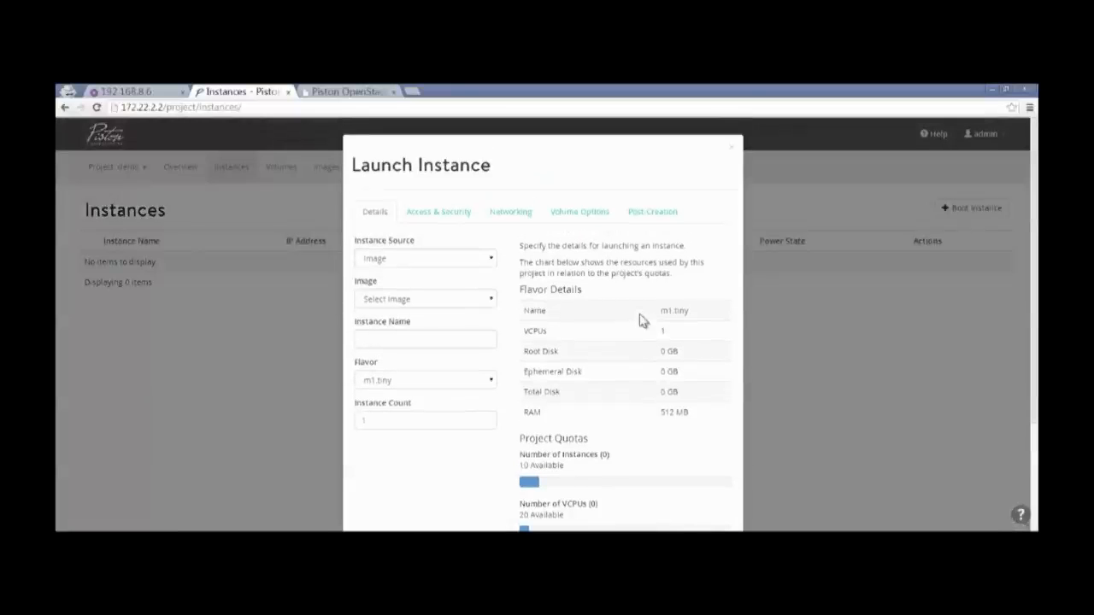
{"action": "left_click", "coordinate": [424, 298]}
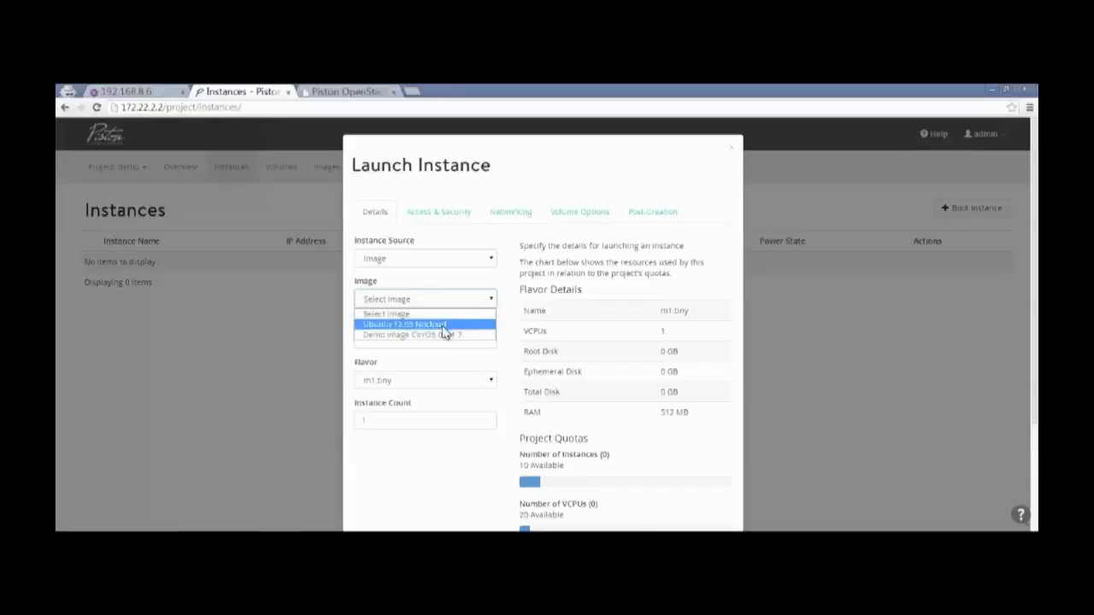
{"action": "left_click", "coordinate": [414, 334]}
{"action": "type", "text": "net10"}
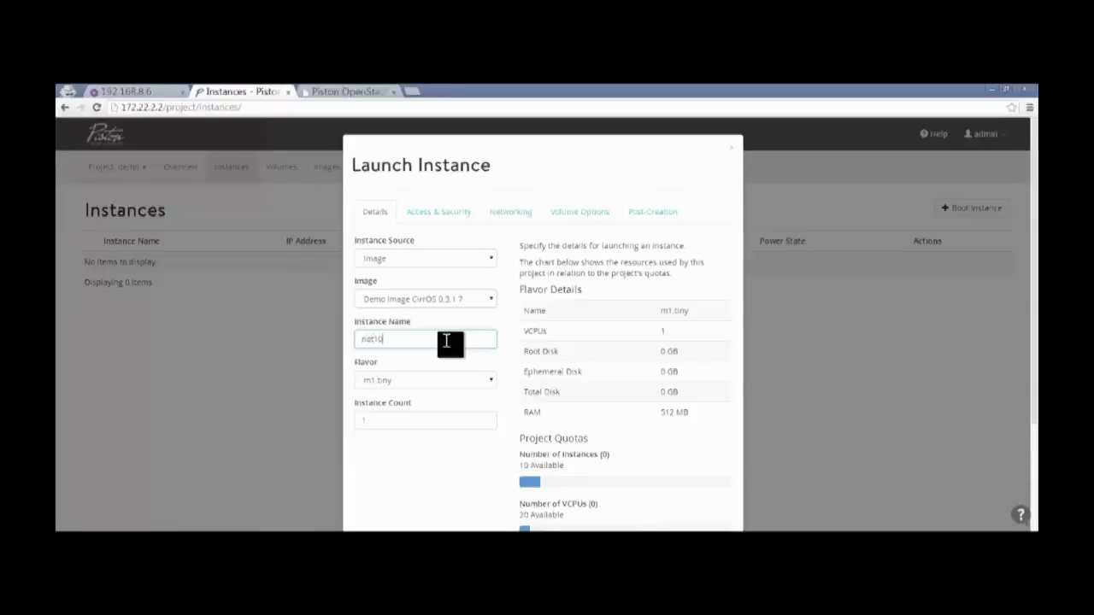
- Name the instance net10vm, attach it to net10 and launch it
{"action": "type", "text": "vm"}
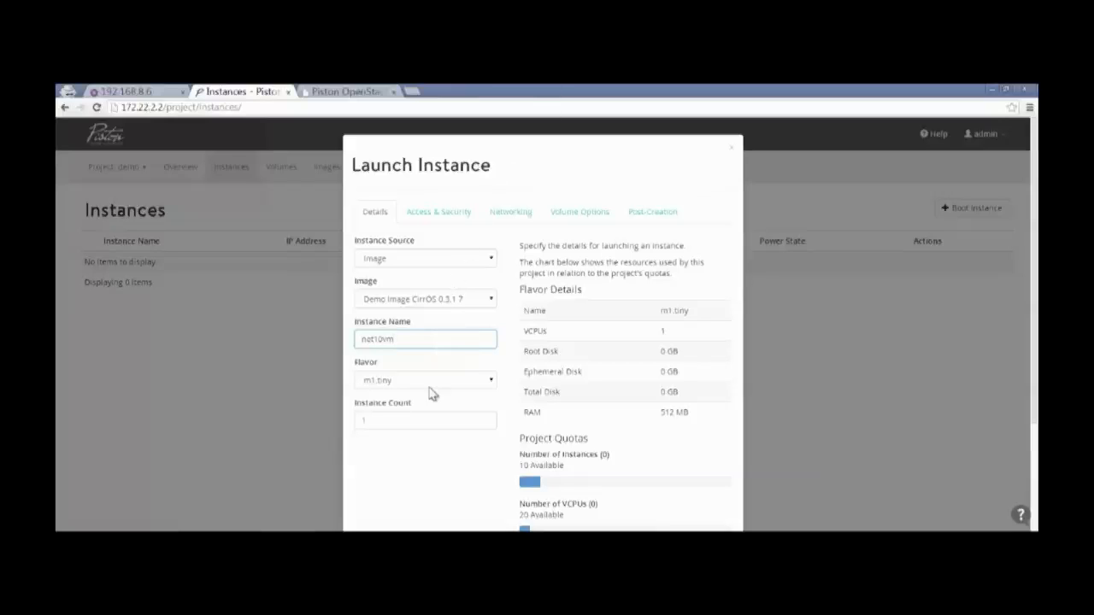
{"action": "left_click", "coordinate": [509, 212]}
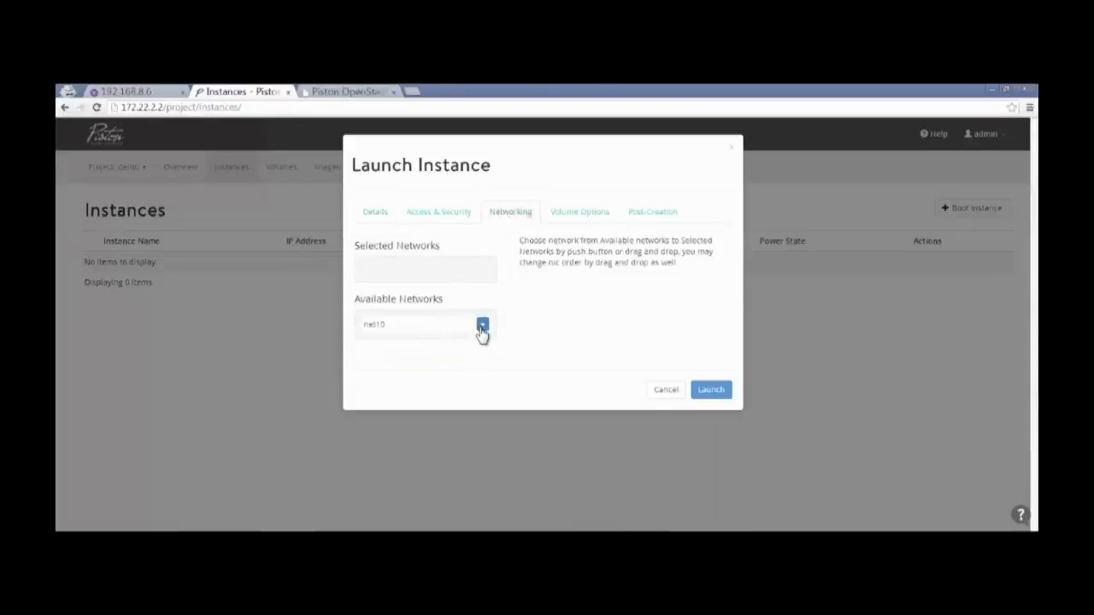
{"action": "left_click", "coordinate": [482, 324]}
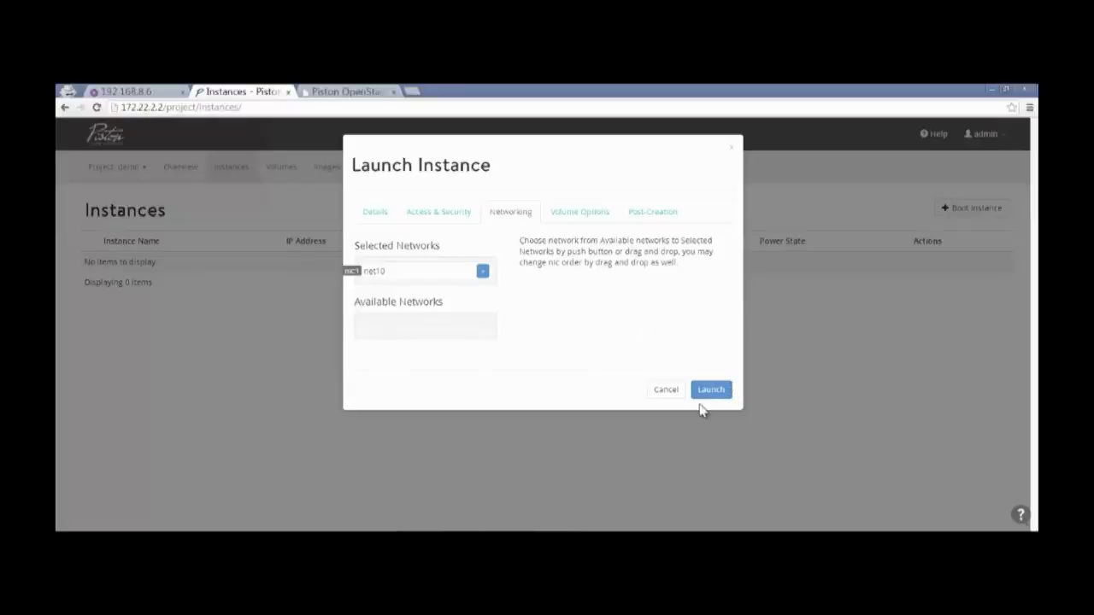
{"action": "left_click", "coordinate": [711, 389]}
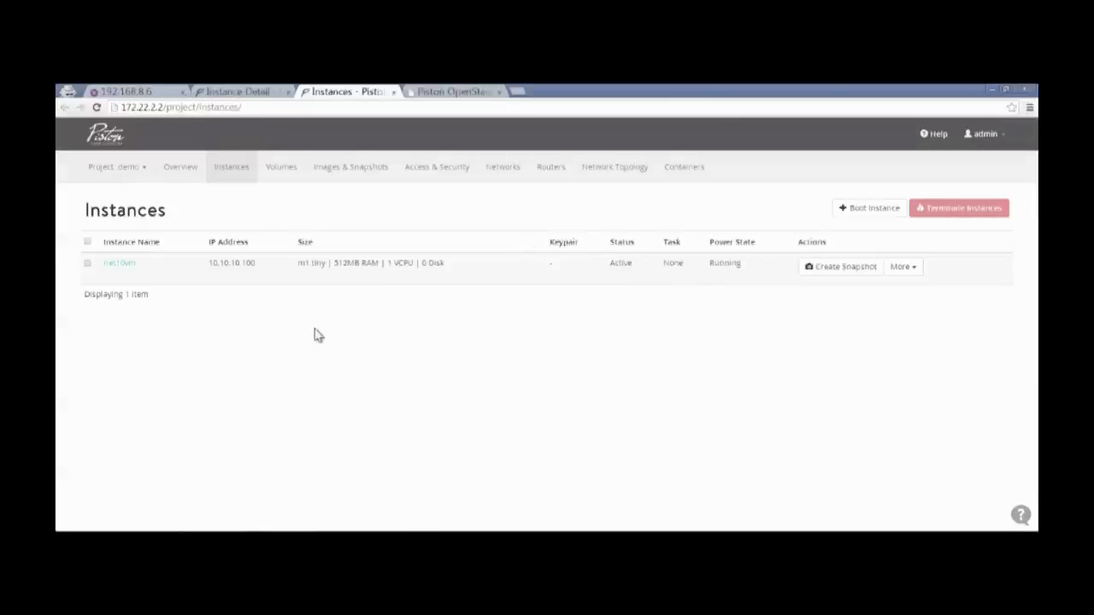
{"action": "mouse_move", "coordinate": [602, 325]}
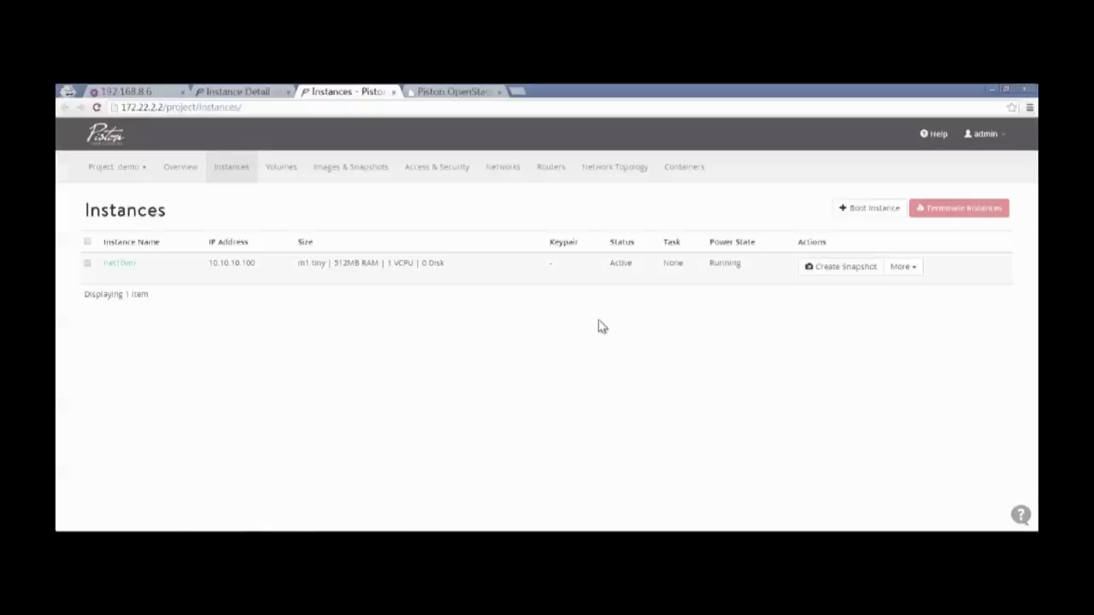
- View the network topology with net10vm on net10, then return to the Networks list
{"action": "left_click", "coordinate": [614, 167]}
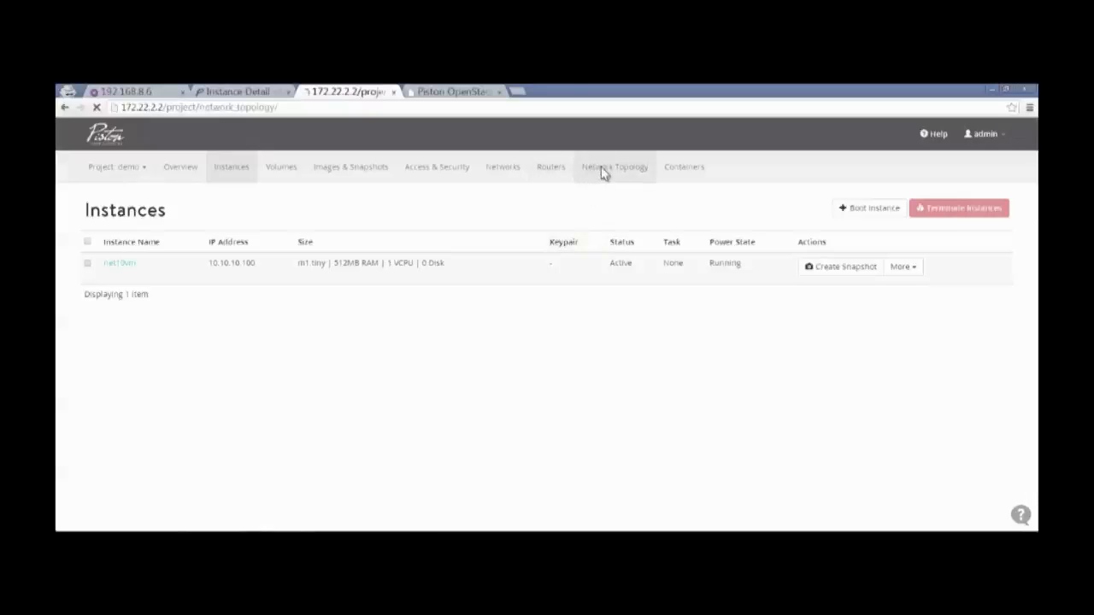
{"action": "left_click", "coordinate": [613, 168]}
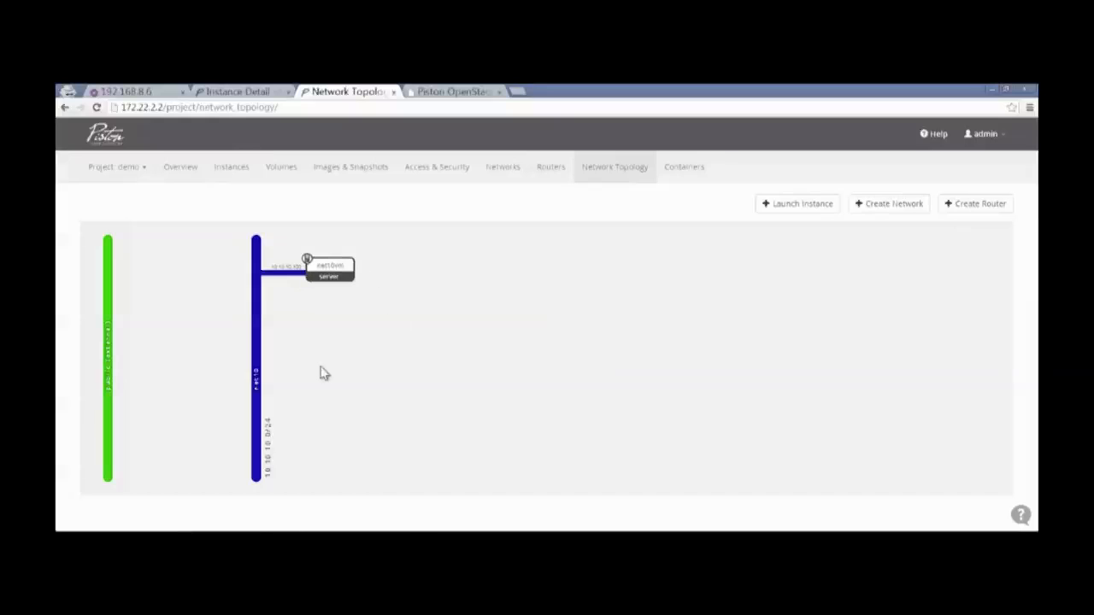
{"action": "mouse_move", "coordinate": [369, 351]}
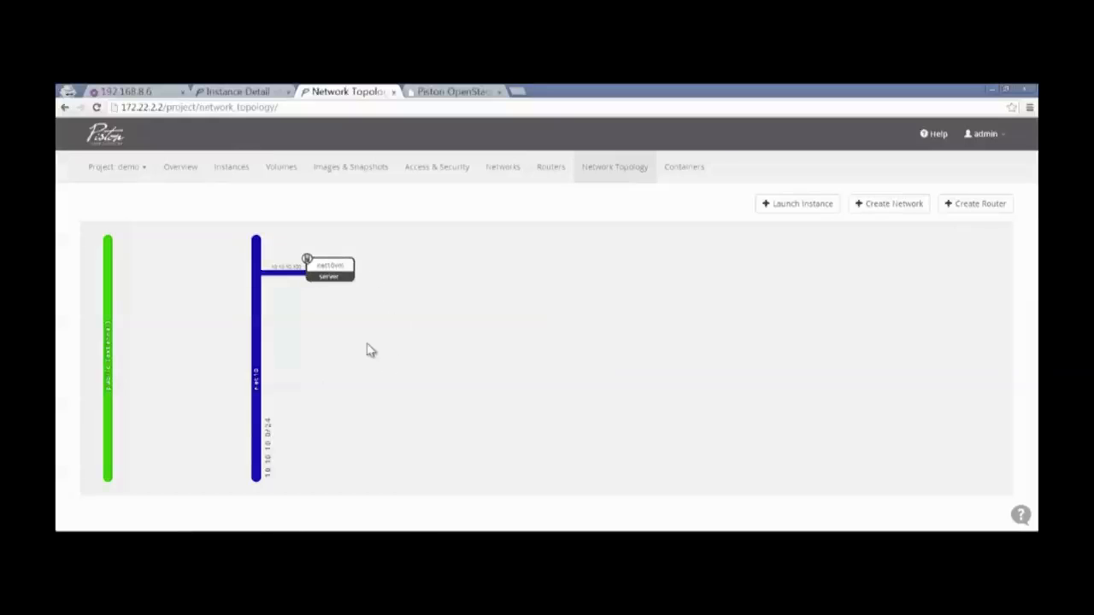
{"action": "mouse_move", "coordinate": [502, 215]}
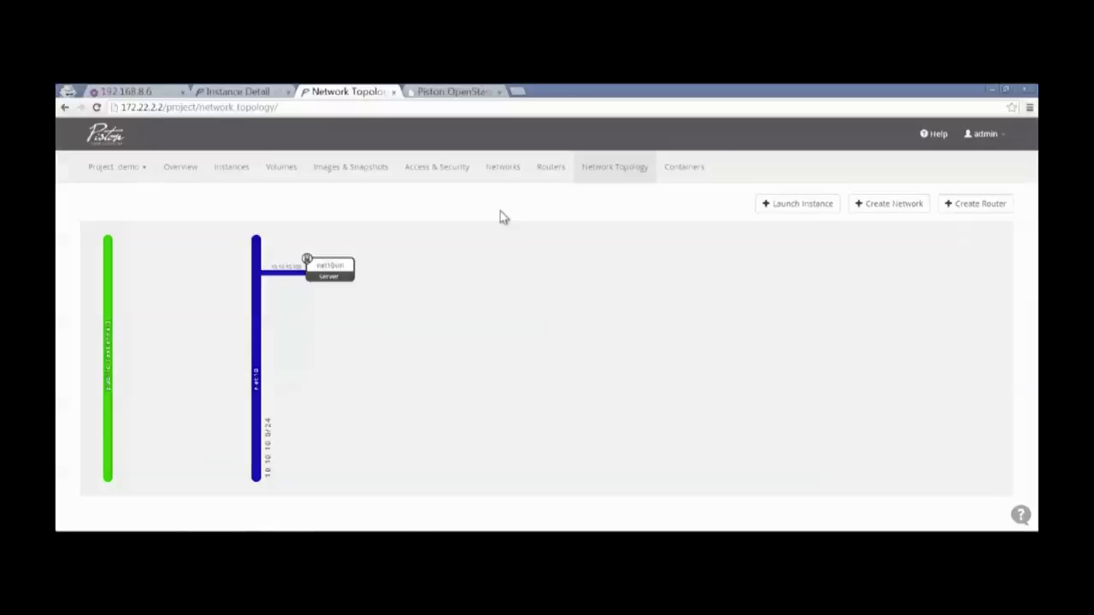
{"action": "mouse_move", "coordinate": [502, 167]}
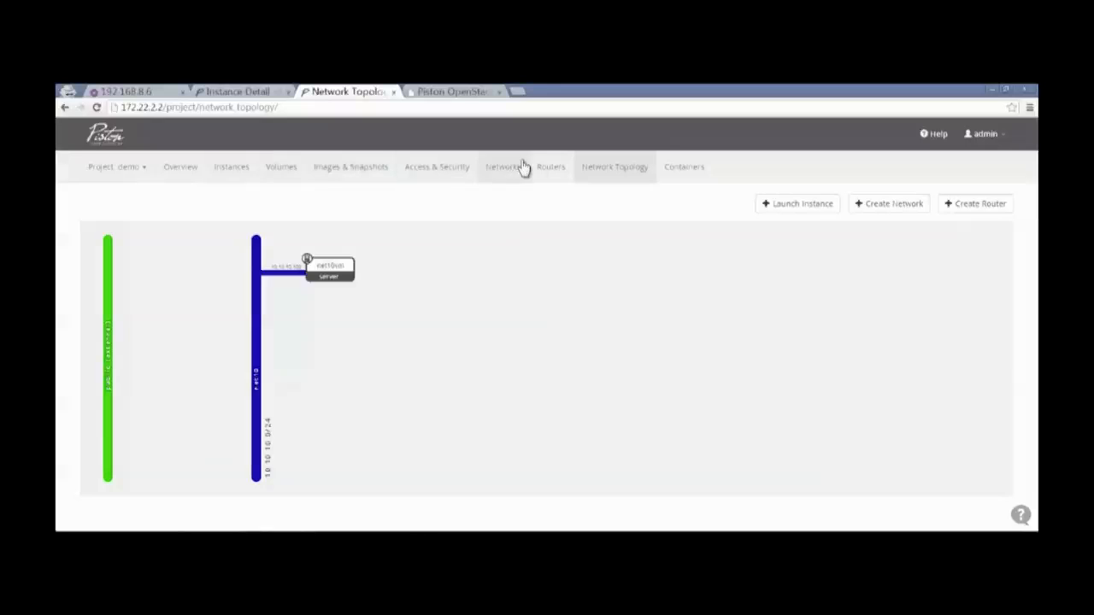
{"action": "left_click", "coordinate": [502, 168]}
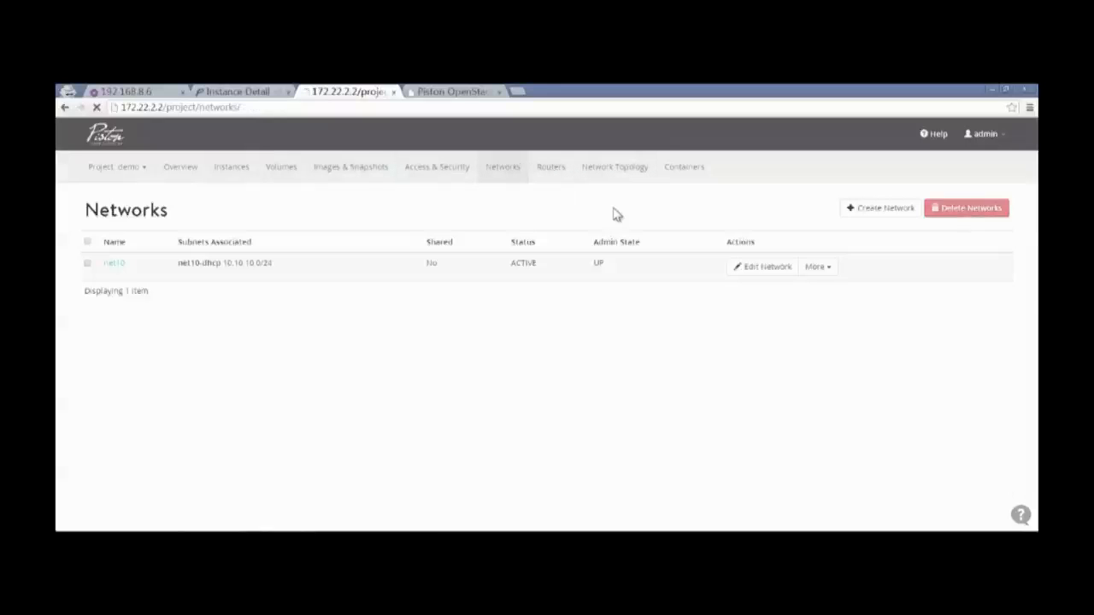
- Begin a second network named net20 and move to its subnet settings
{"action": "left_click", "coordinate": [879, 209]}
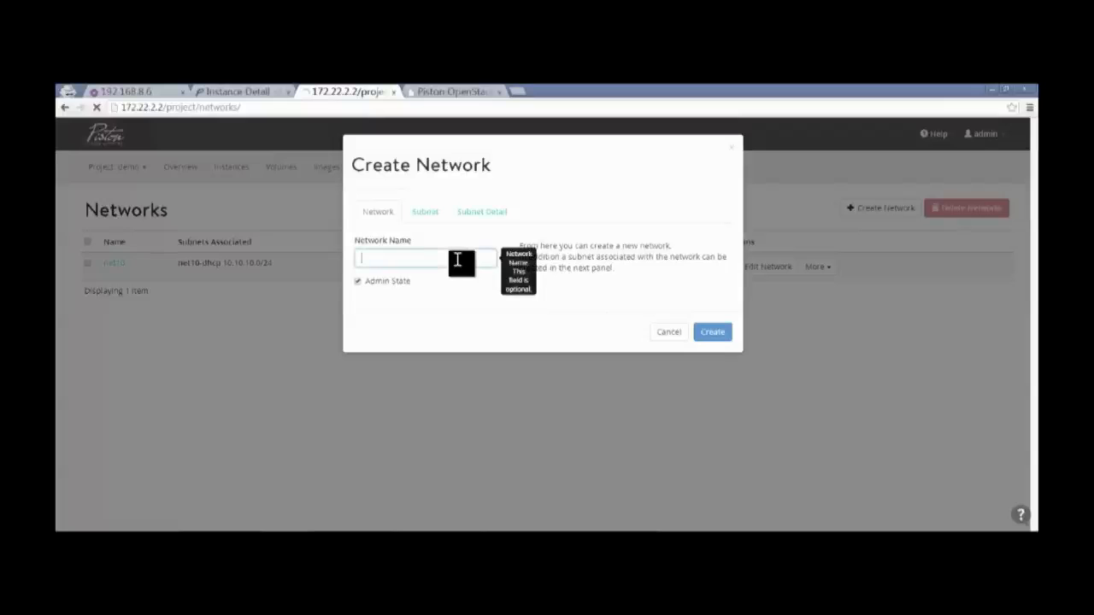
{"action": "type", "text": "net20"}
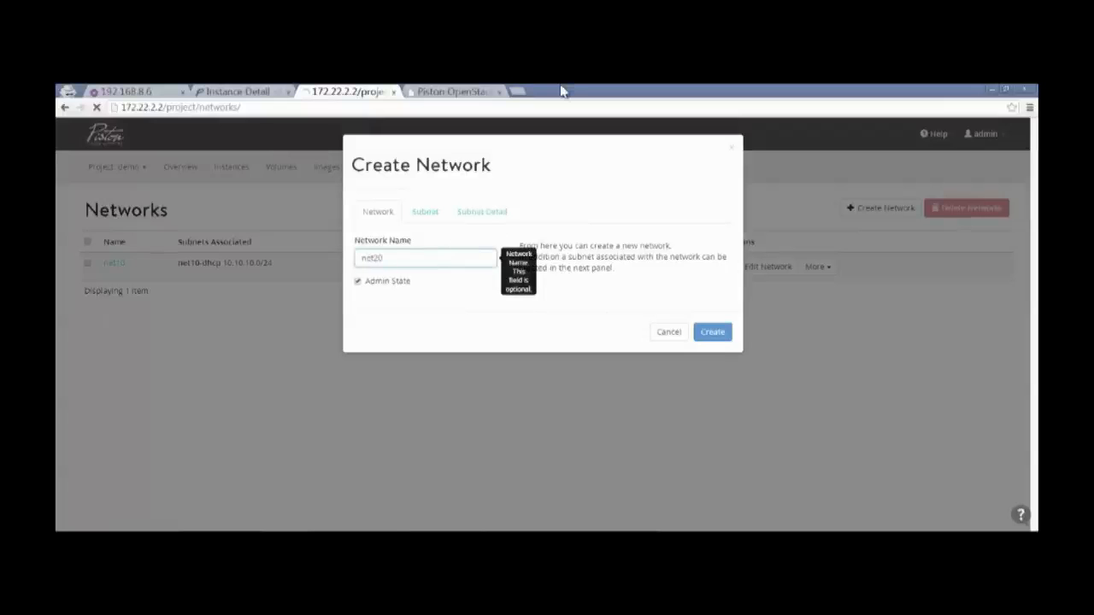
{"action": "left_click", "coordinate": [424, 212]}
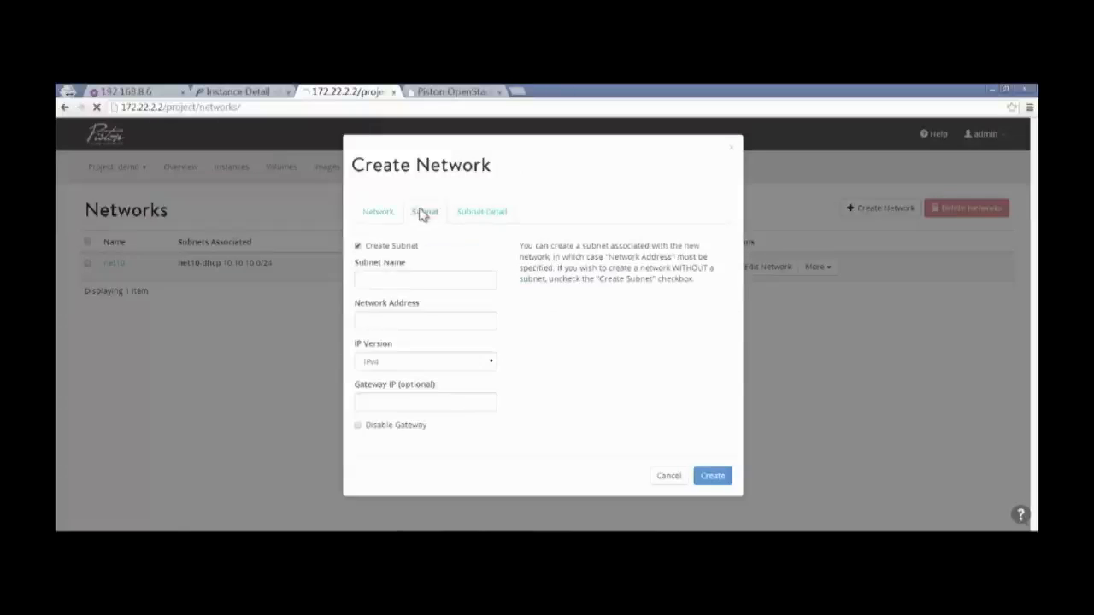
- Define subnet net20-dhcp with address 10.10.20.0/24 and gateway 10.10.20.254, then proceed to Subnet Detail
{"action": "type", "text": "net20-dhcp"}
{"action": "type", "text": "10.10.20."}
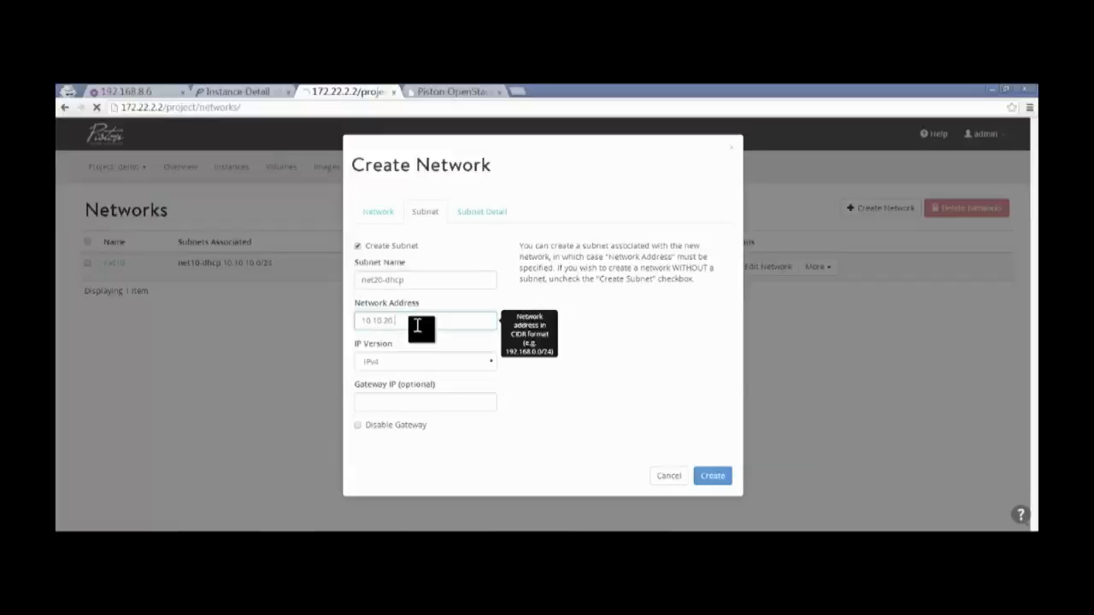
{"action": "type", "text": "0/2"}
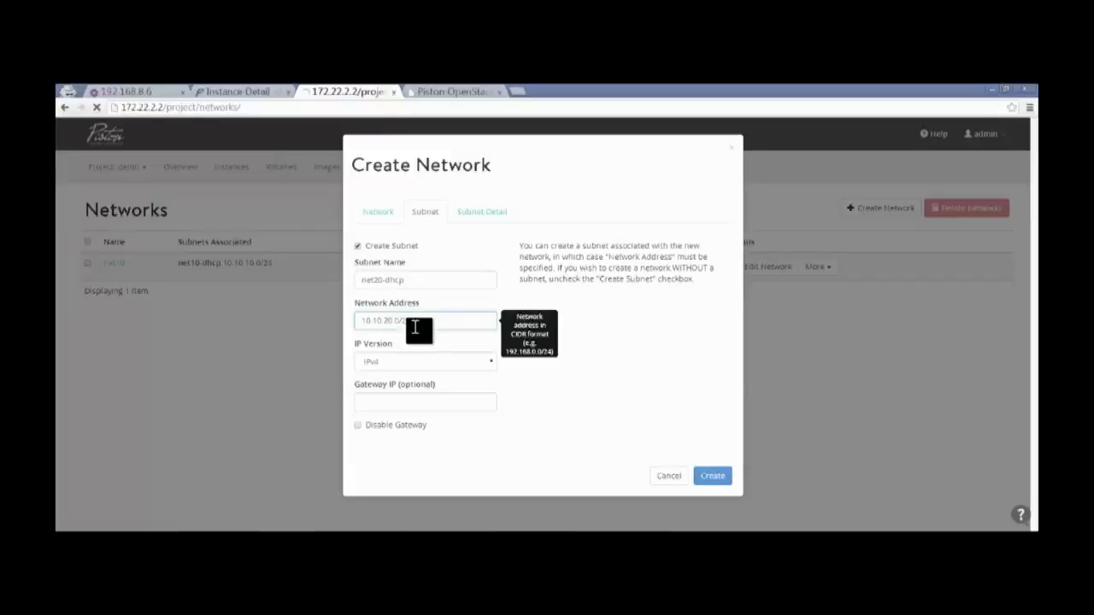
{"action": "mouse_move", "coordinate": [423, 401]}
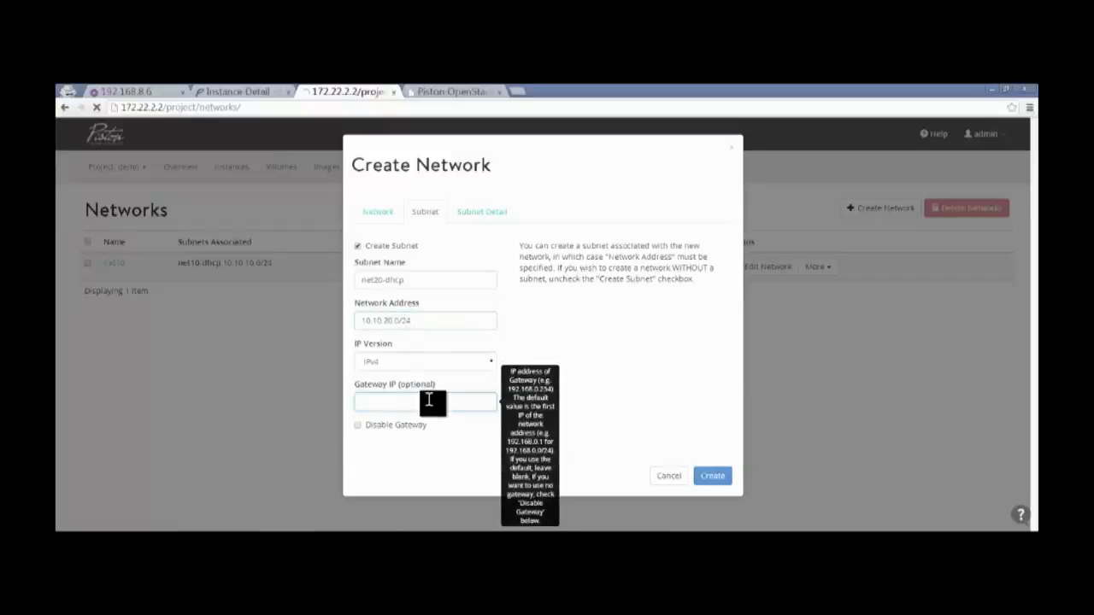
{"action": "type", "text": "10.10.20.2"}
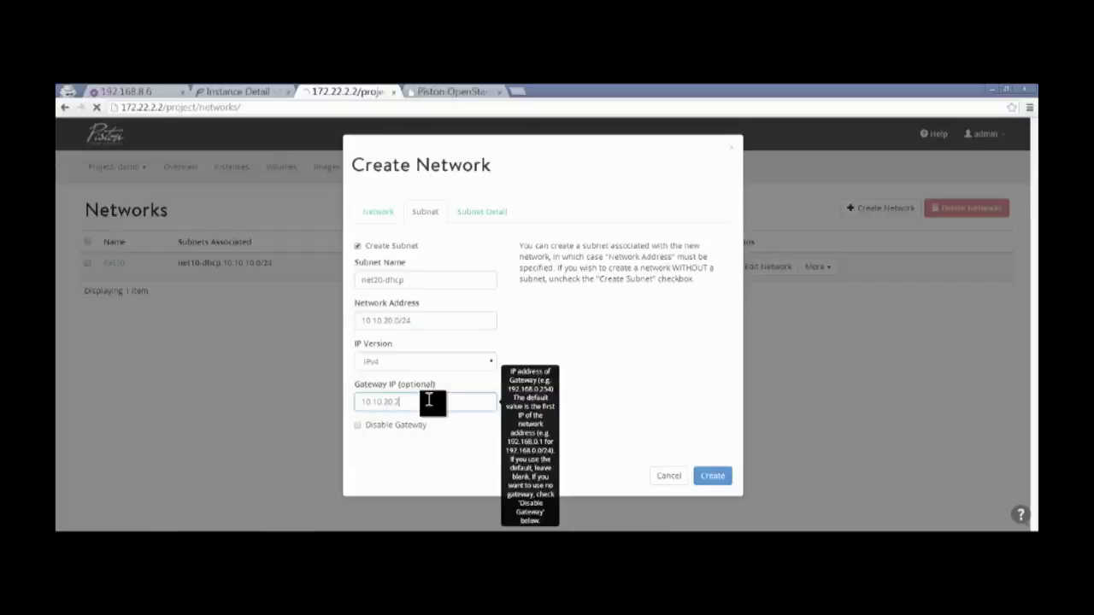
{"action": "type", "text": "254"}
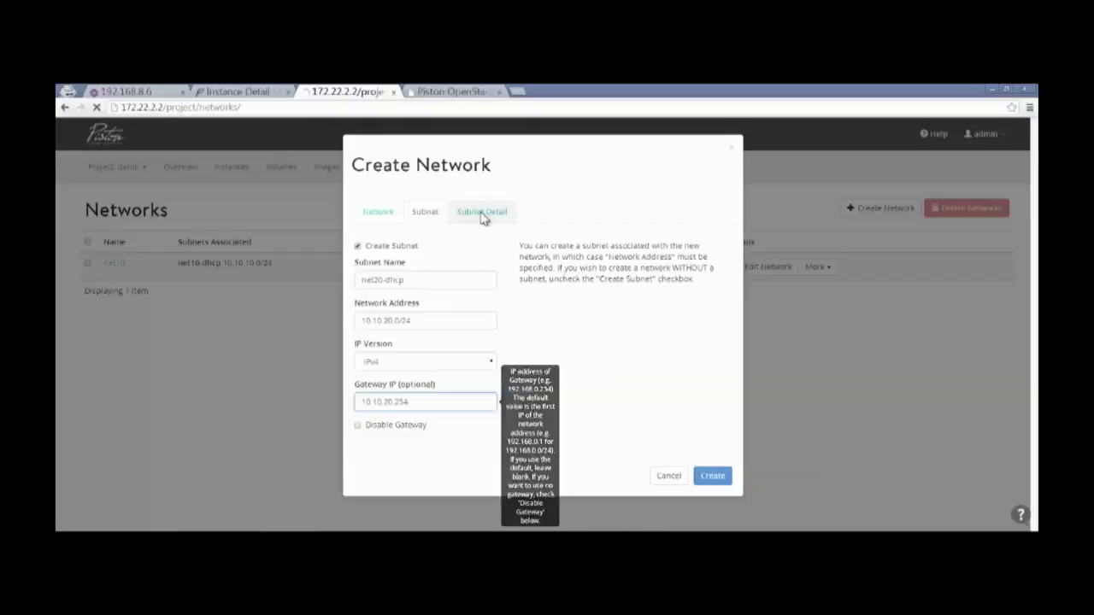
{"action": "left_click", "coordinate": [480, 212]}
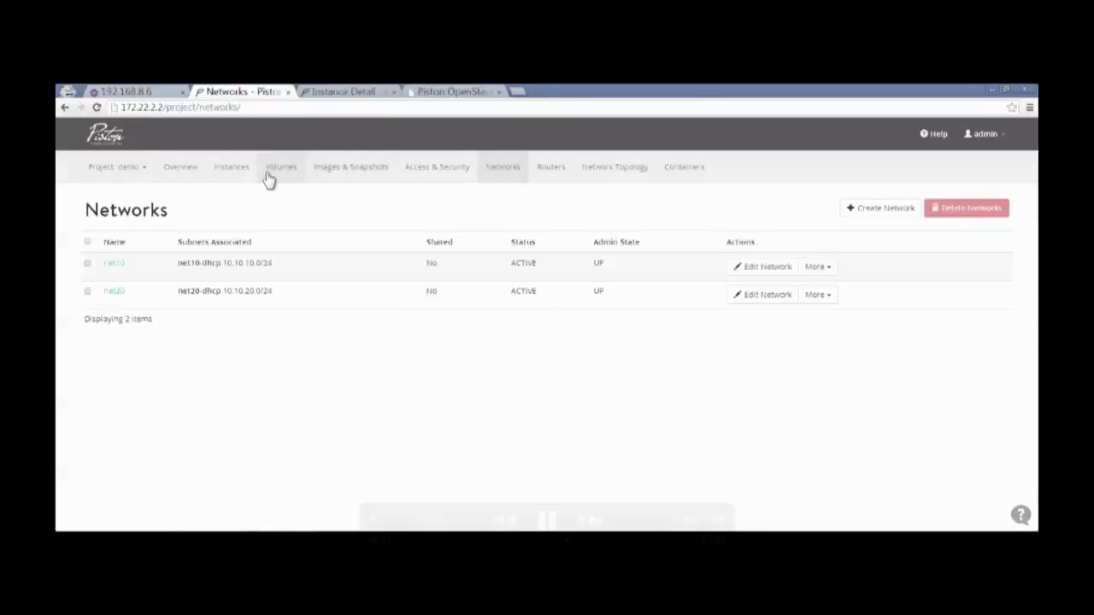
- From the Instances page, start a new CirrOS instance named net20vm
{"action": "left_click", "coordinate": [231, 168]}
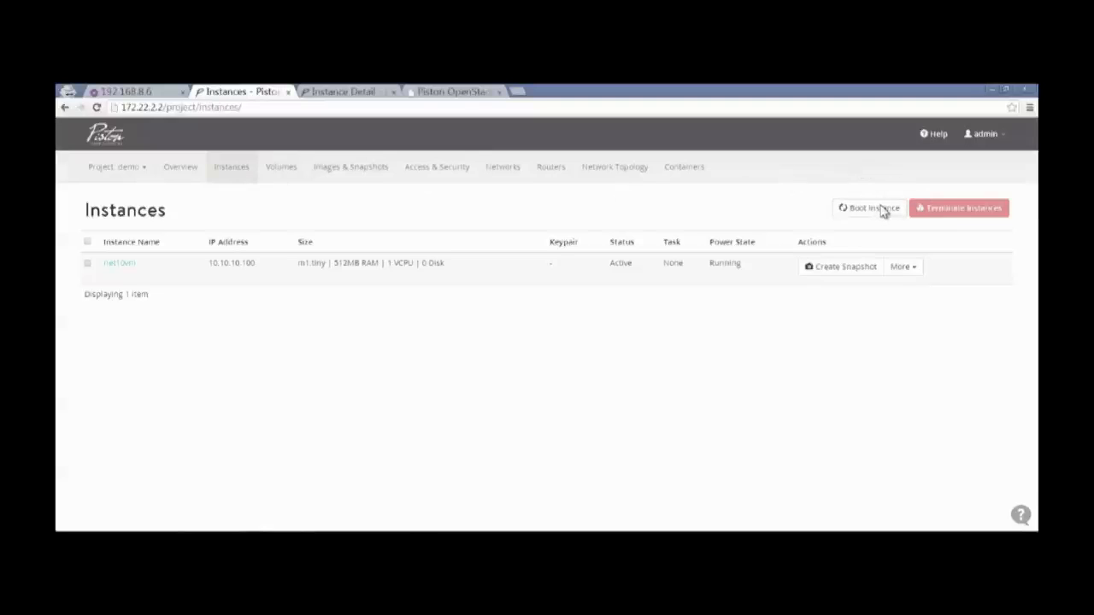
{"action": "left_click", "coordinate": [869, 209]}
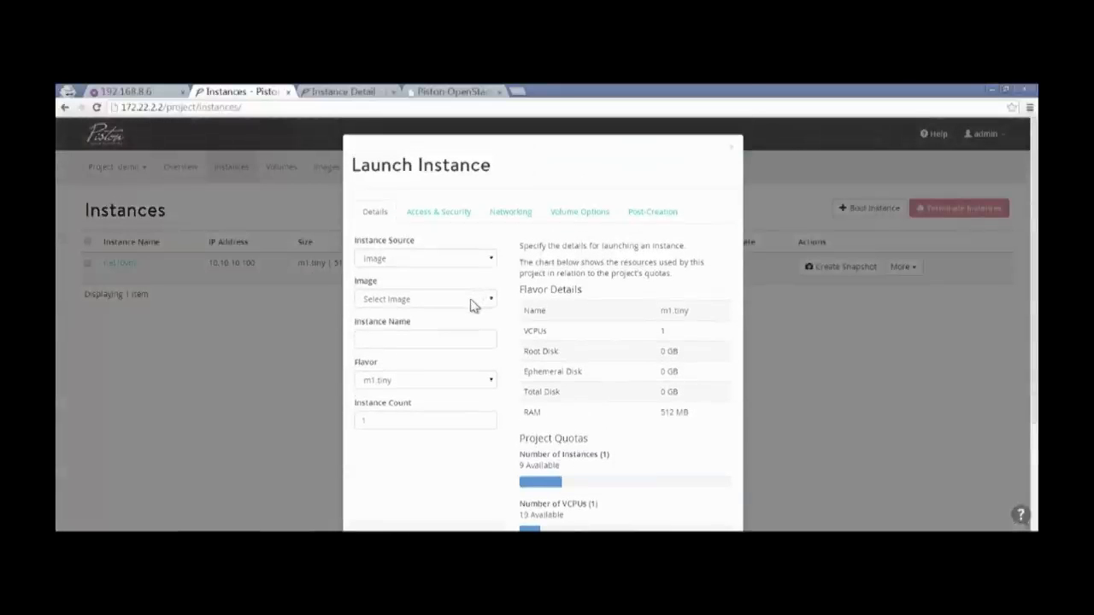
{"action": "left_click", "coordinate": [424, 297]}
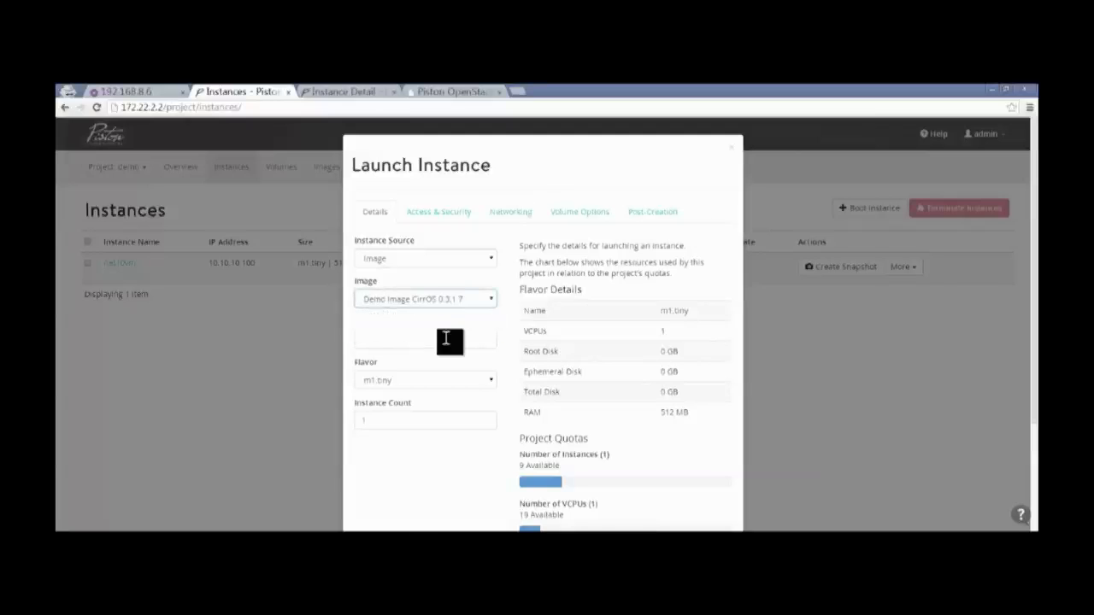
{"action": "type", "text": "net20vm"}
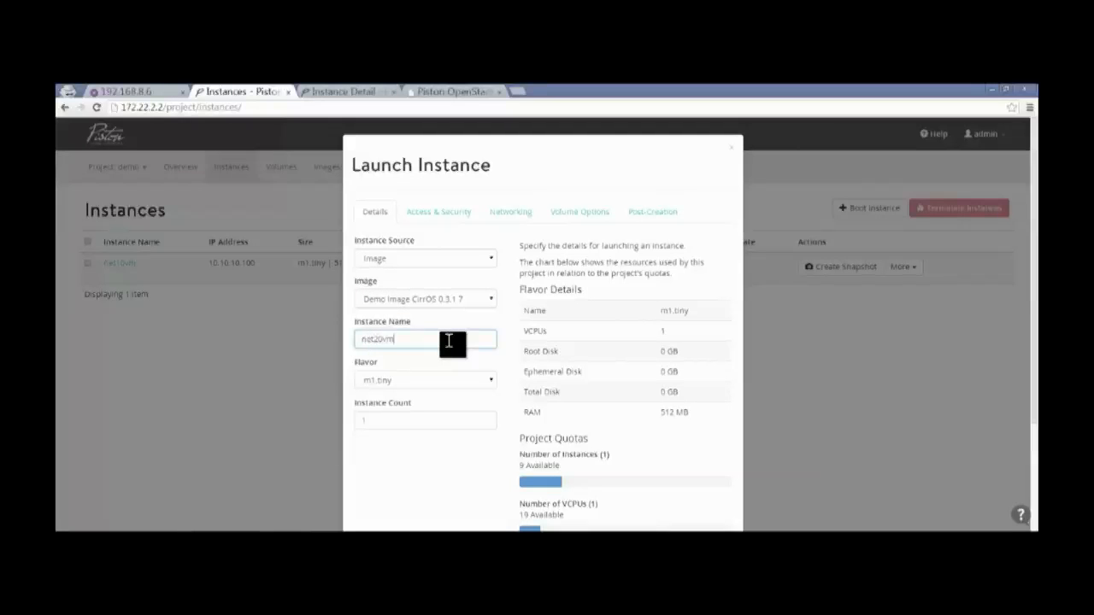
{"action": "mouse_move", "coordinate": [511, 218]}
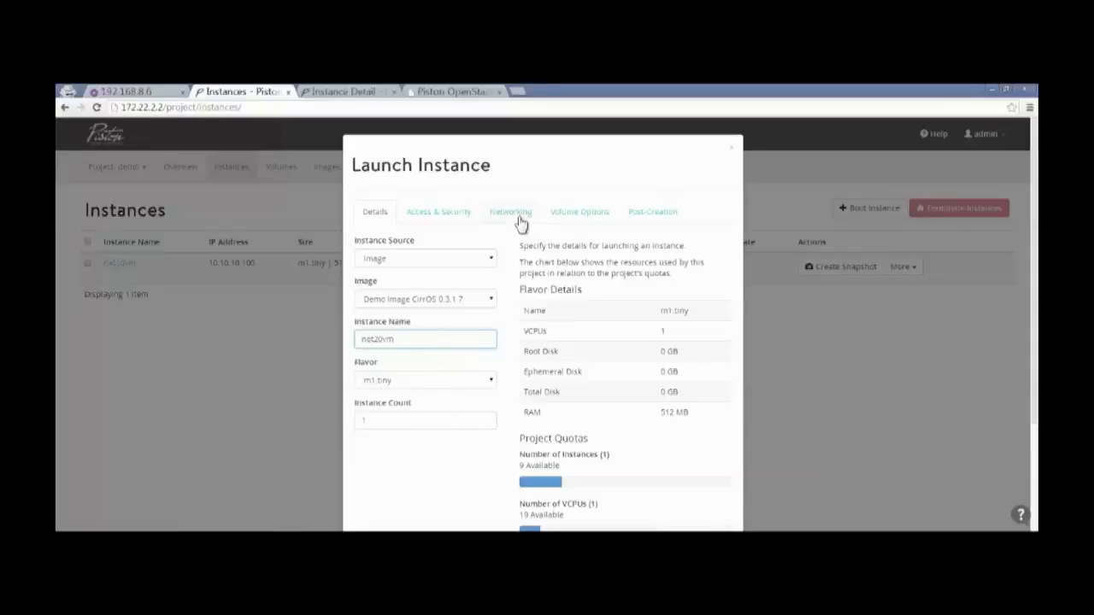
- Attach net20vm to network net20 and launch it
{"action": "left_click", "coordinate": [509, 212]}
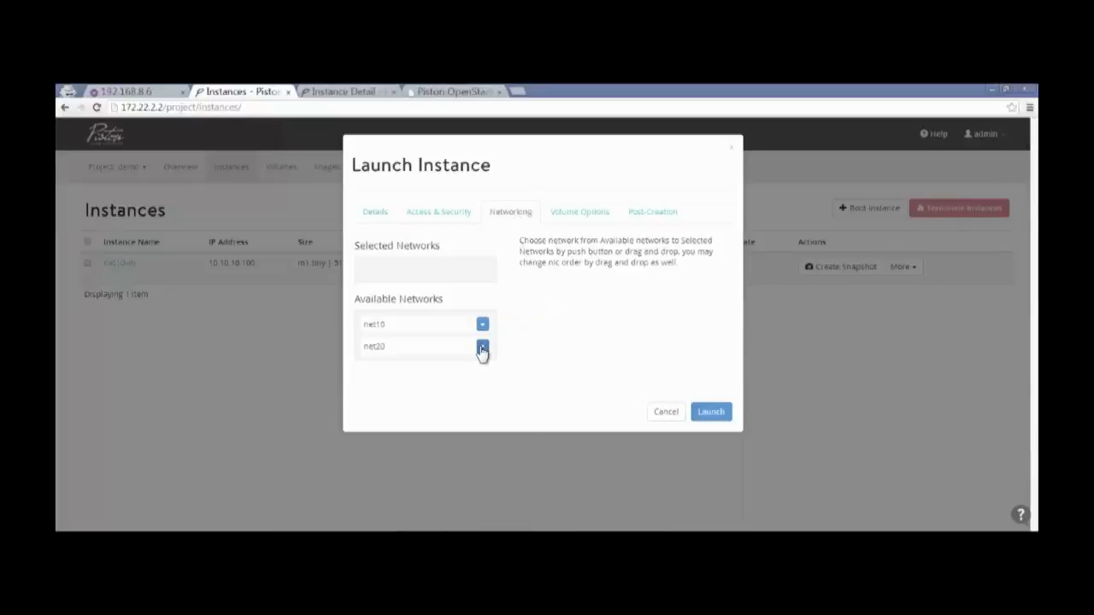
{"action": "left_click", "coordinate": [482, 345]}
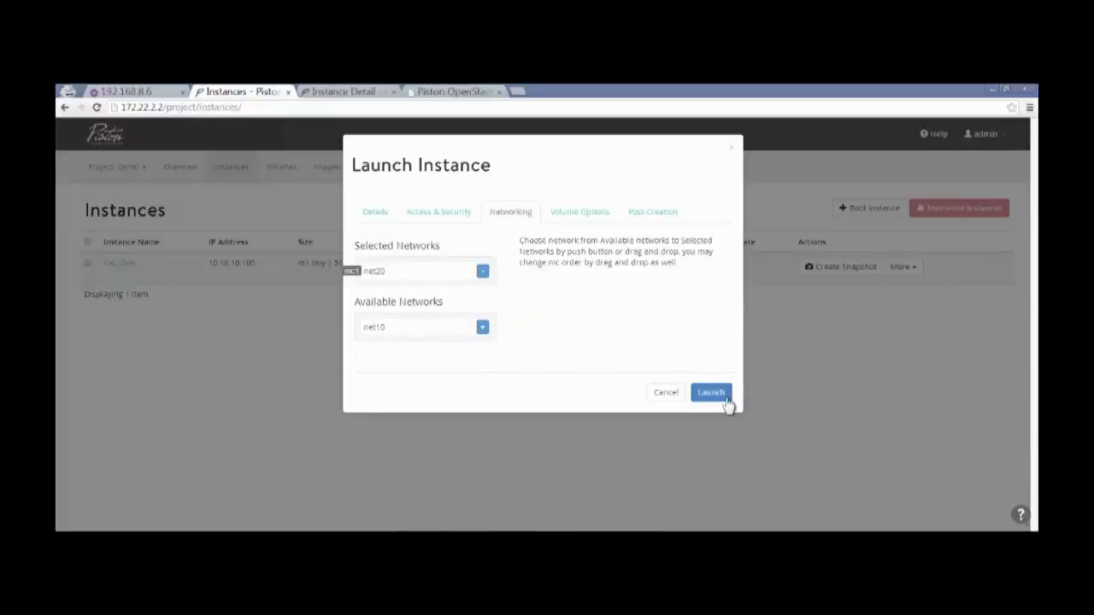
{"action": "left_click", "coordinate": [711, 391]}
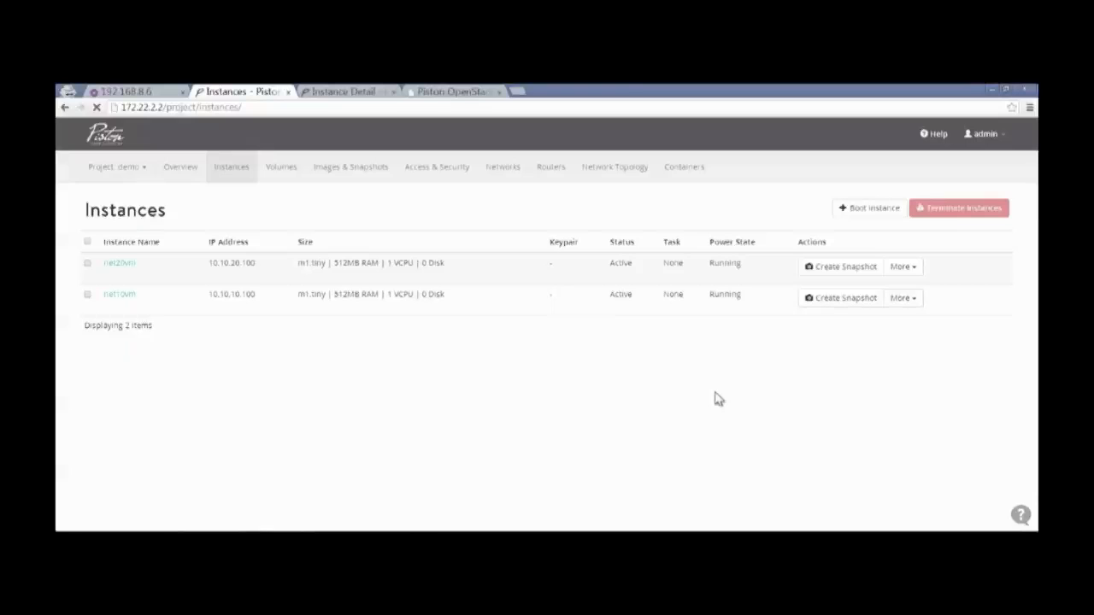
- Check the topology showing net10vm and net20vm on unlinked networks, then go to the Routers page
{"action": "left_click", "coordinate": [613, 168]}
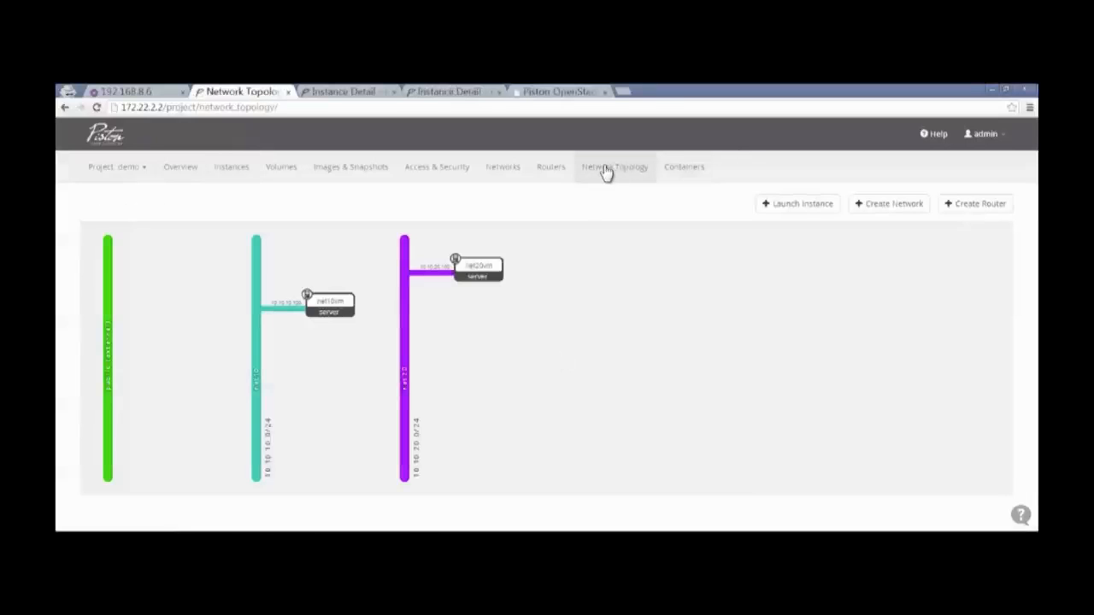
{"action": "mouse_move", "coordinate": [619, 328]}
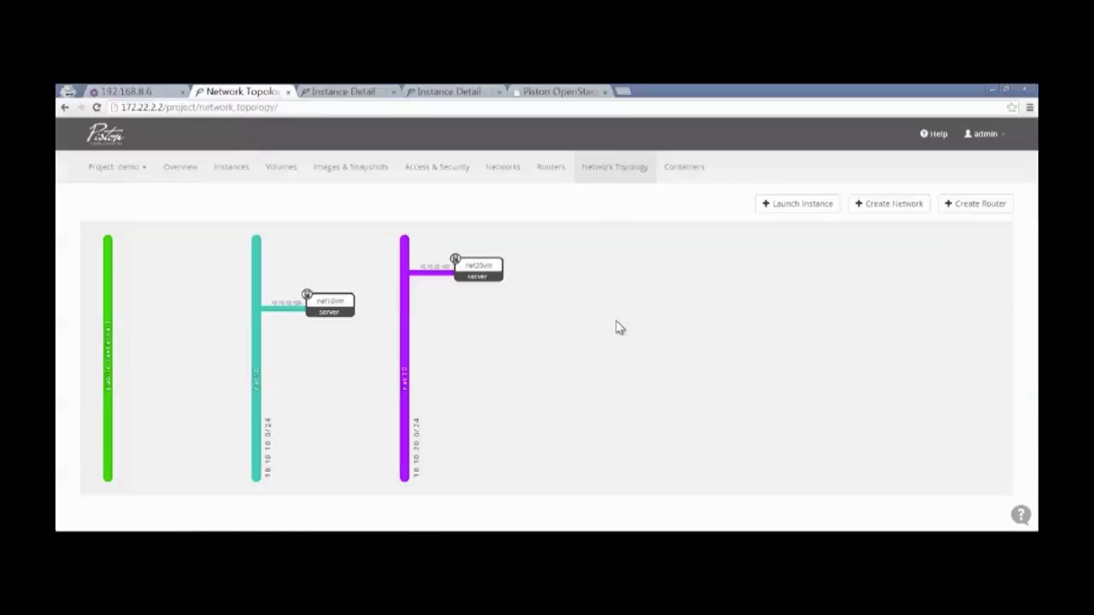
{"action": "mouse_move", "coordinate": [317, 417]}
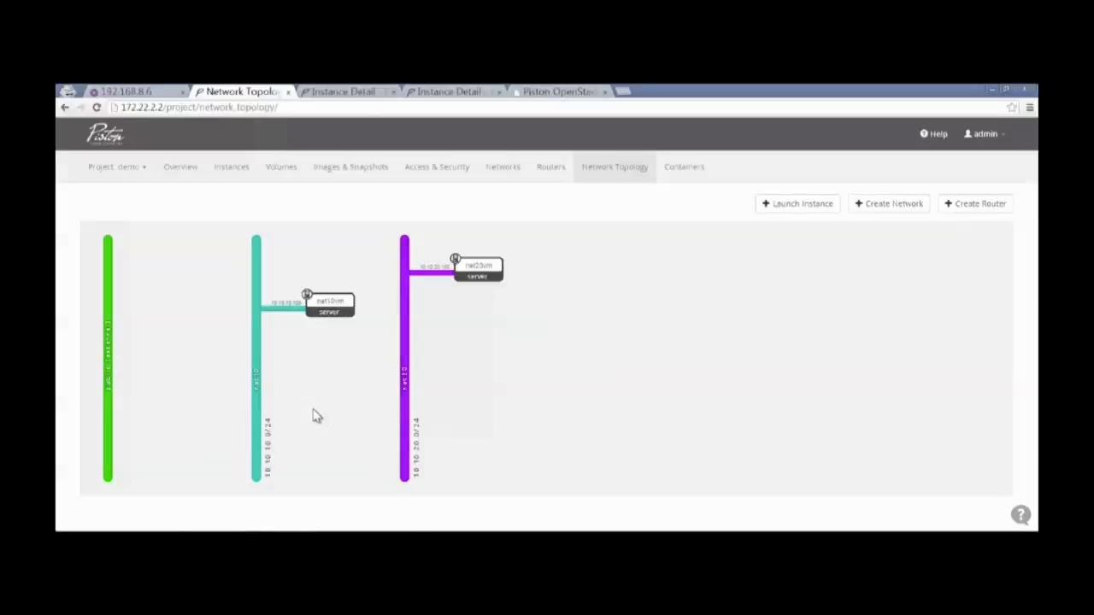
{"action": "mouse_move", "coordinate": [658, 393]}
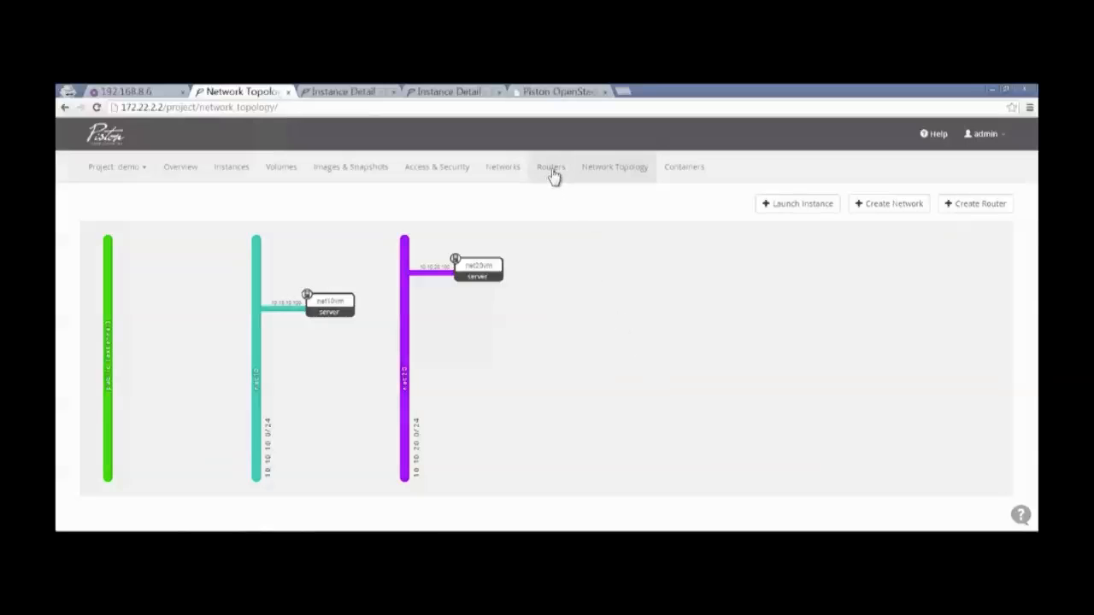
{"action": "left_click", "coordinate": [551, 168]}
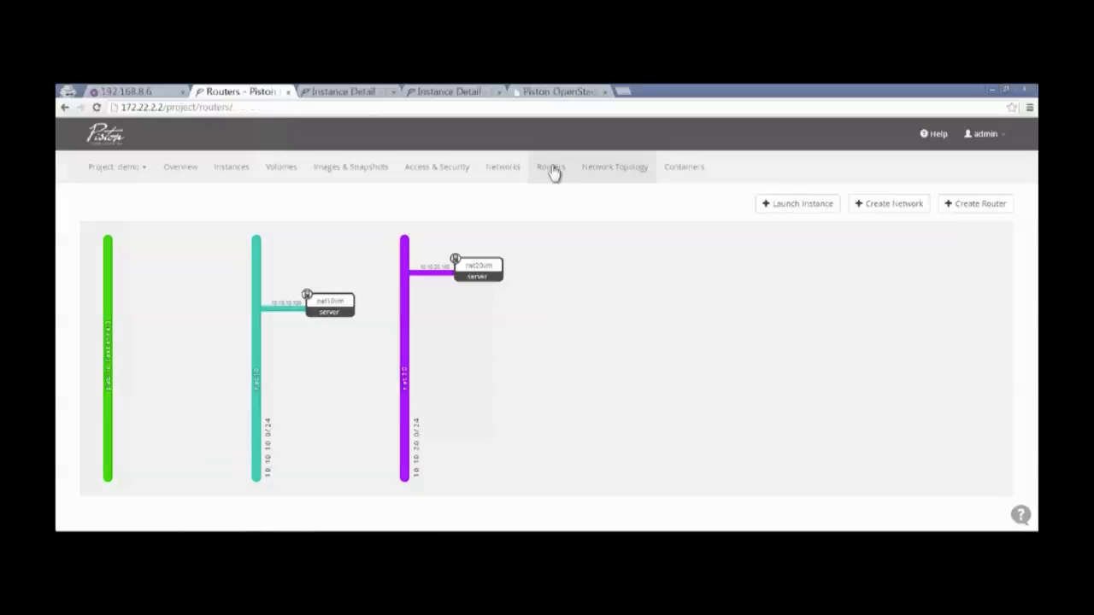
{"action": "left_click", "coordinate": [551, 168]}
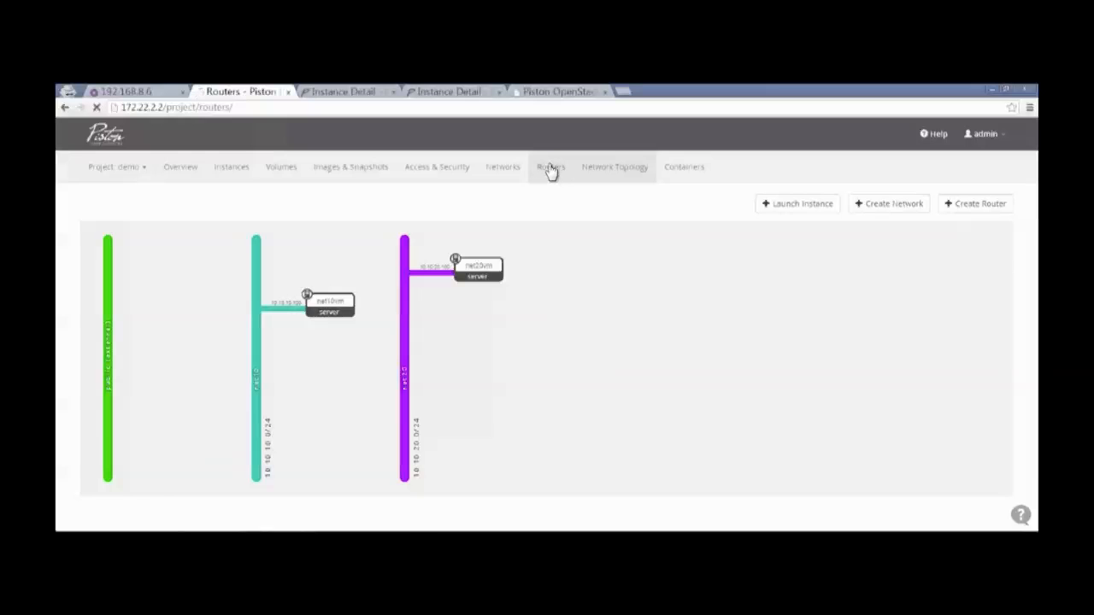
- Create a router named rt1 and open its details page
{"action": "left_click", "coordinate": [550, 168]}
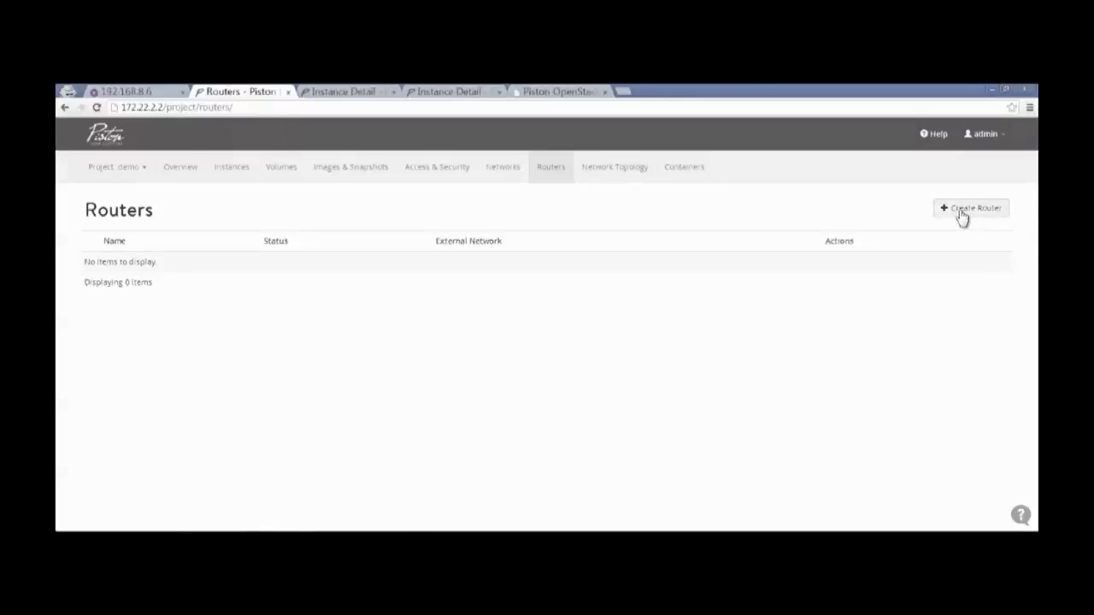
{"action": "left_click", "coordinate": [970, 209]}
{"action": "type", "text": "rtr1"}
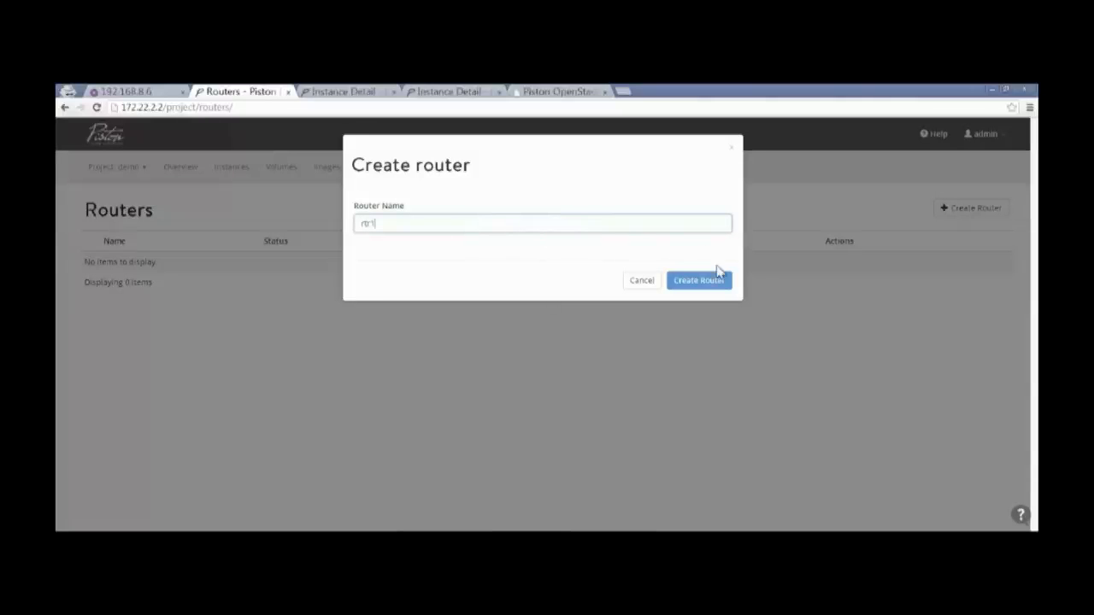
{"action": "left_click", "coordinate": [698, 280]}
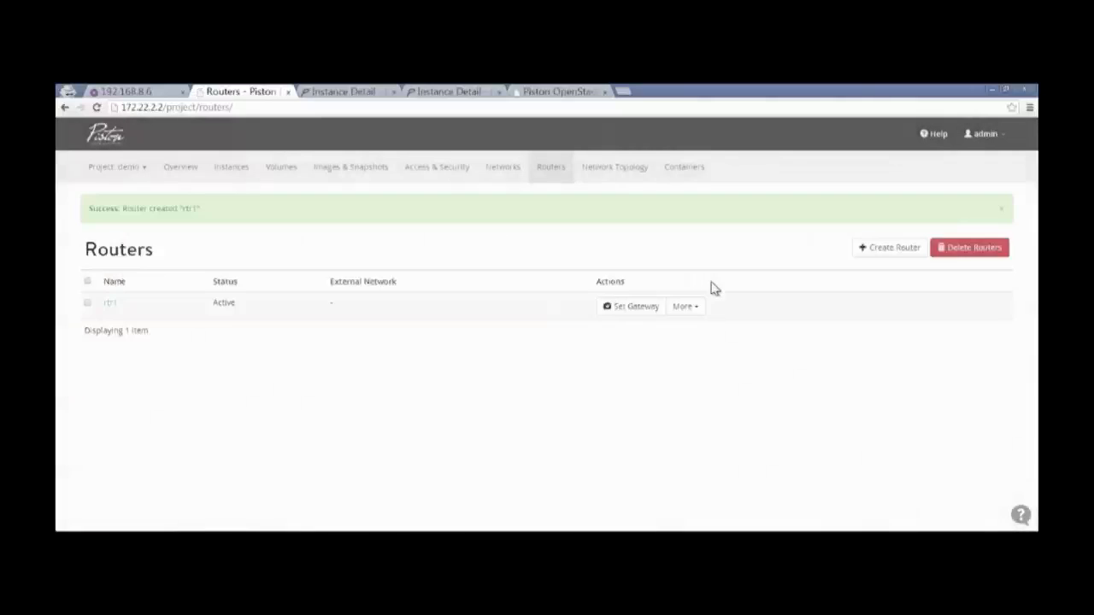
{"action": "left_click", "coordinate": [1000, 208]}
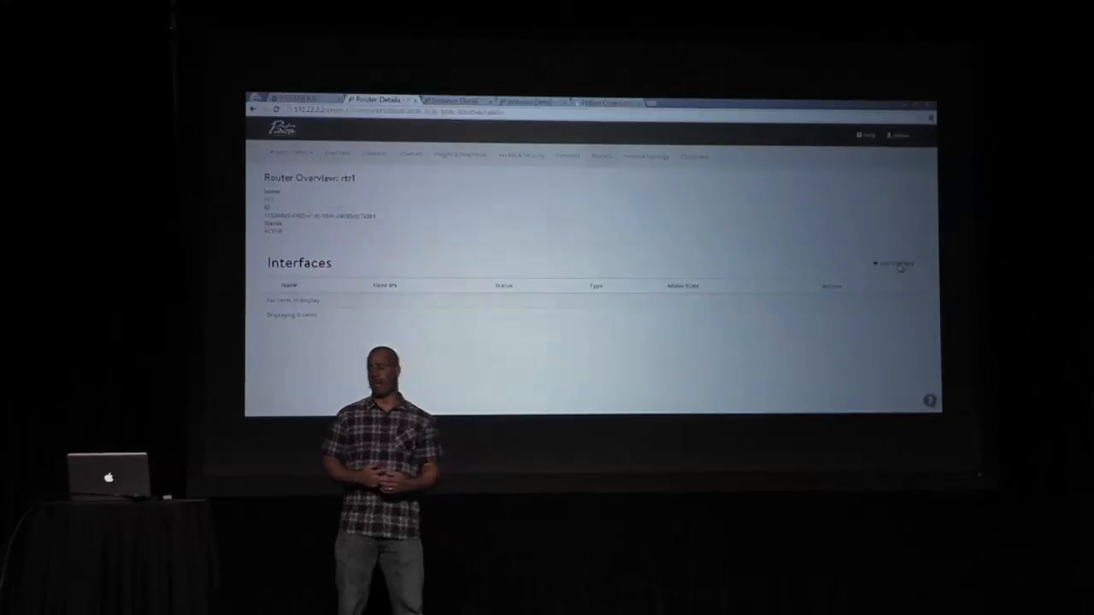
- Add an rt1 interface on the net10 subnet (10.10.10.254)
{"action": "left_click", "coordinate": [895, 263]}
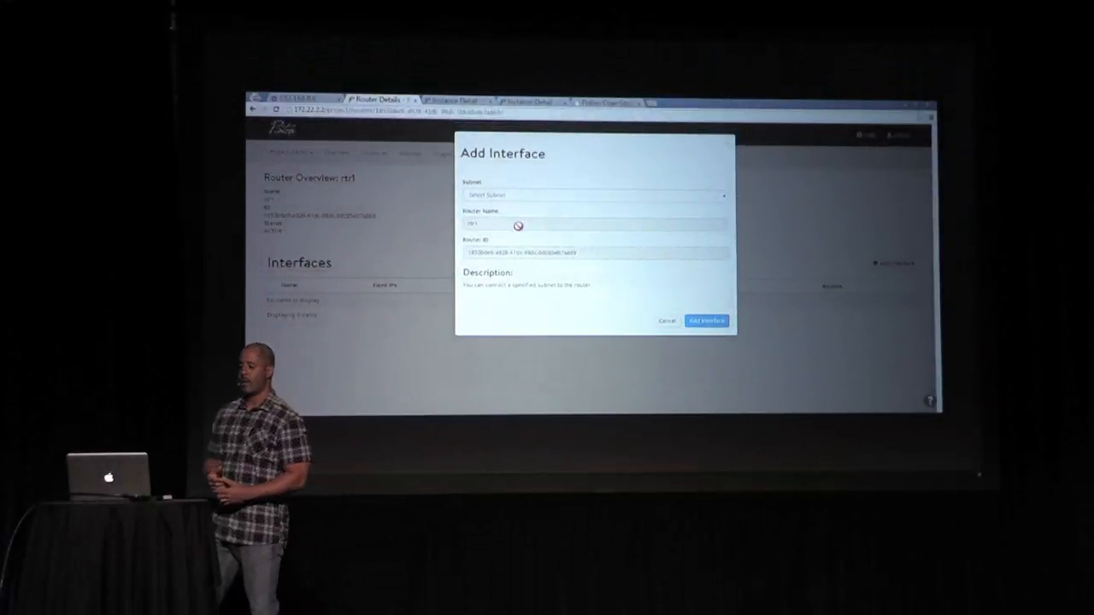
{"action": "left_click", "coordinate": [595, 195]}
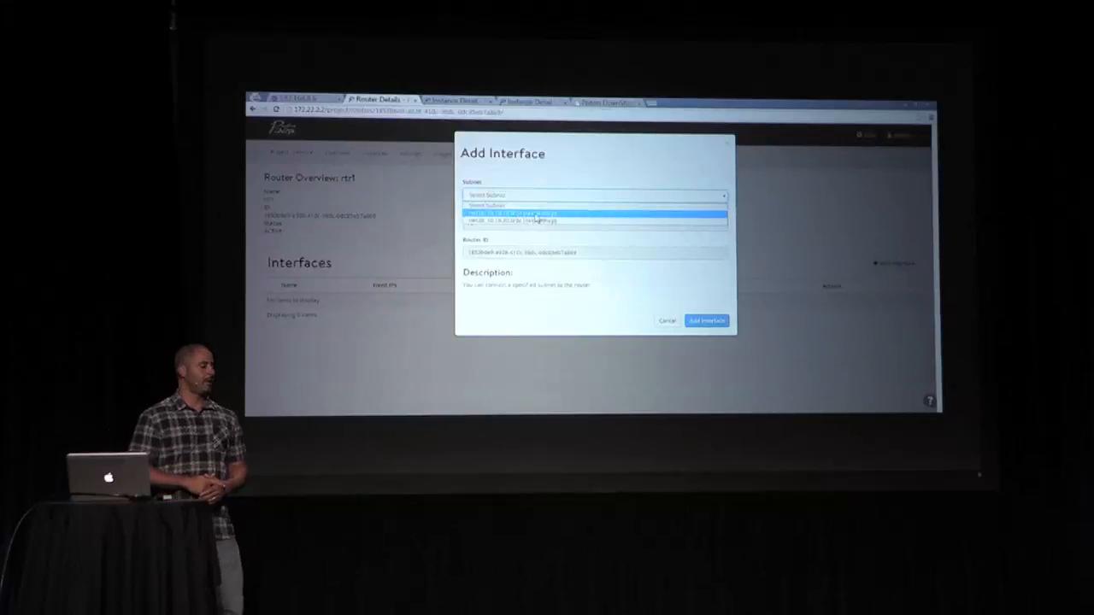
{"action": "left_click", "coordinate": [589, 214]}
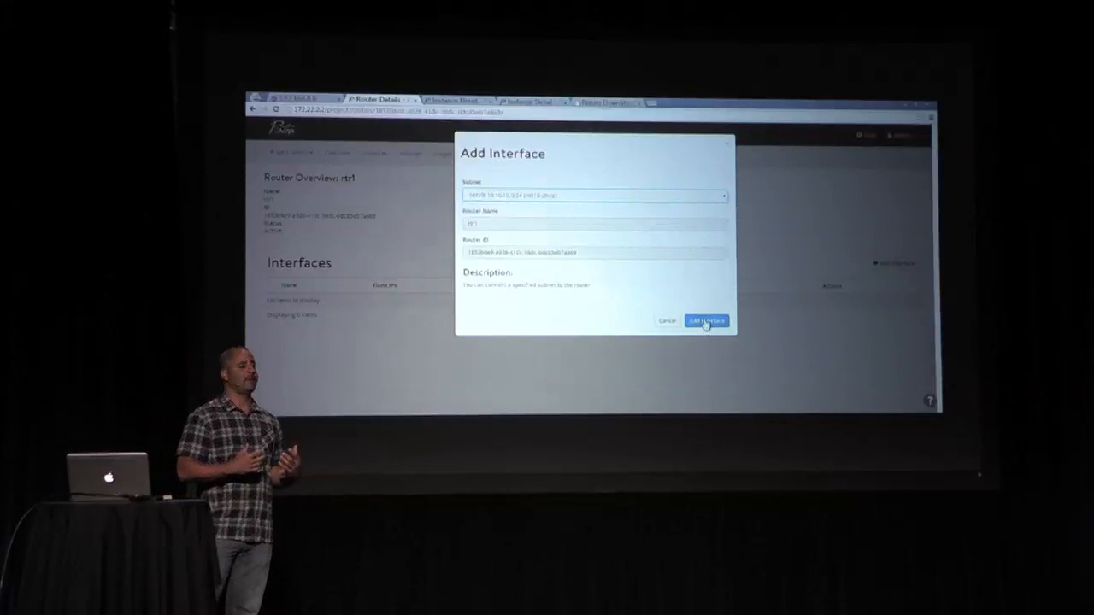
{"action": "left_click", "coordinate": [704, 320]}
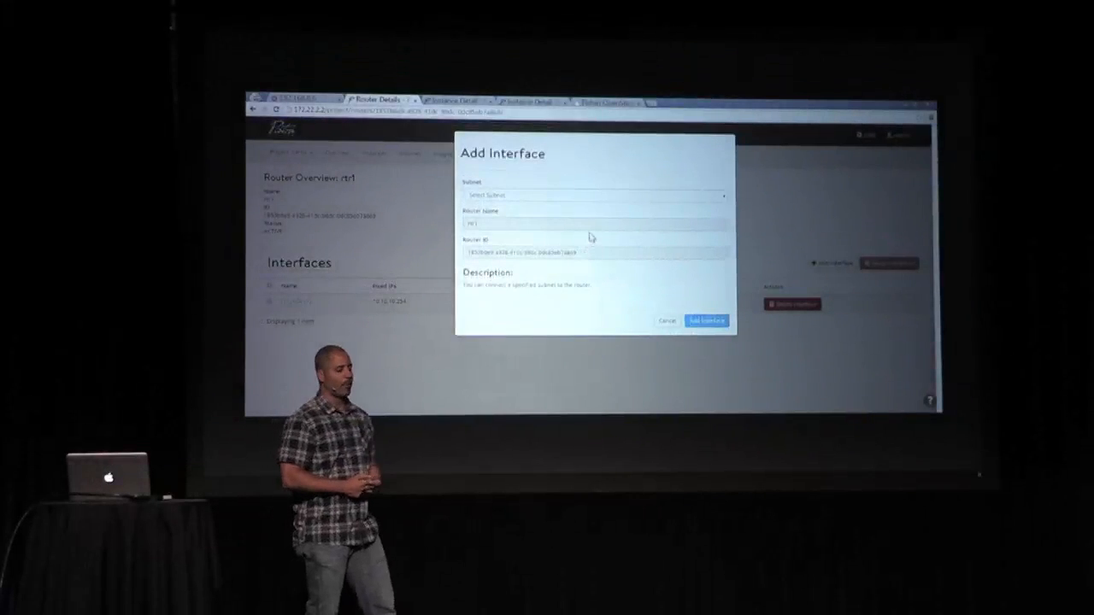
- Add a second rt1 interface on the net20 subnet (10.10.20.254)
{"action": "left_click", "coordinate": [593, 195]}
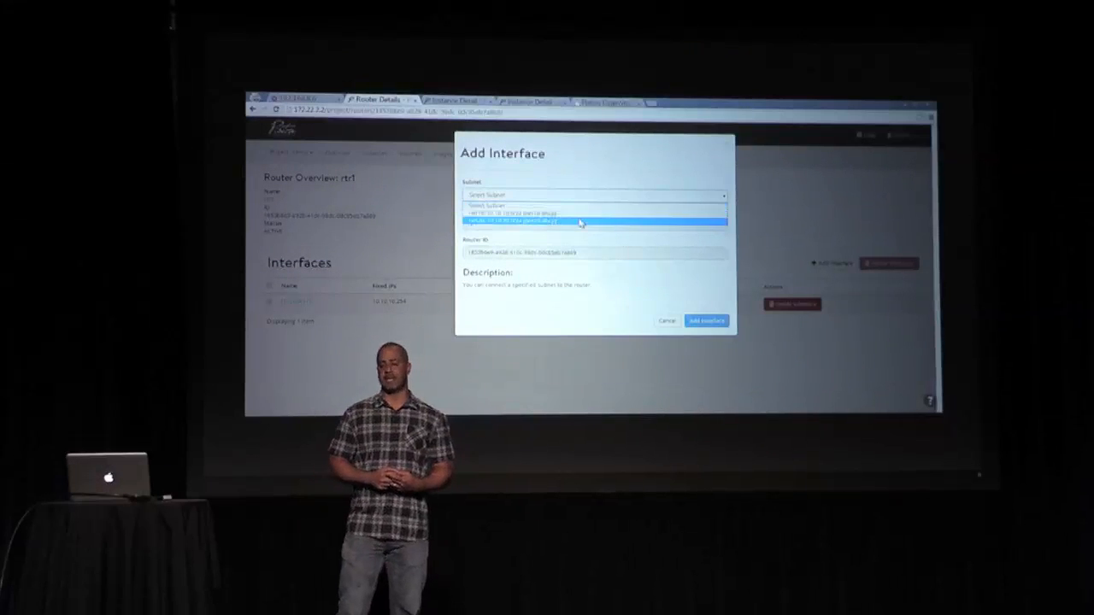
{"action": "left_click", "coordinate": [581, 222]}
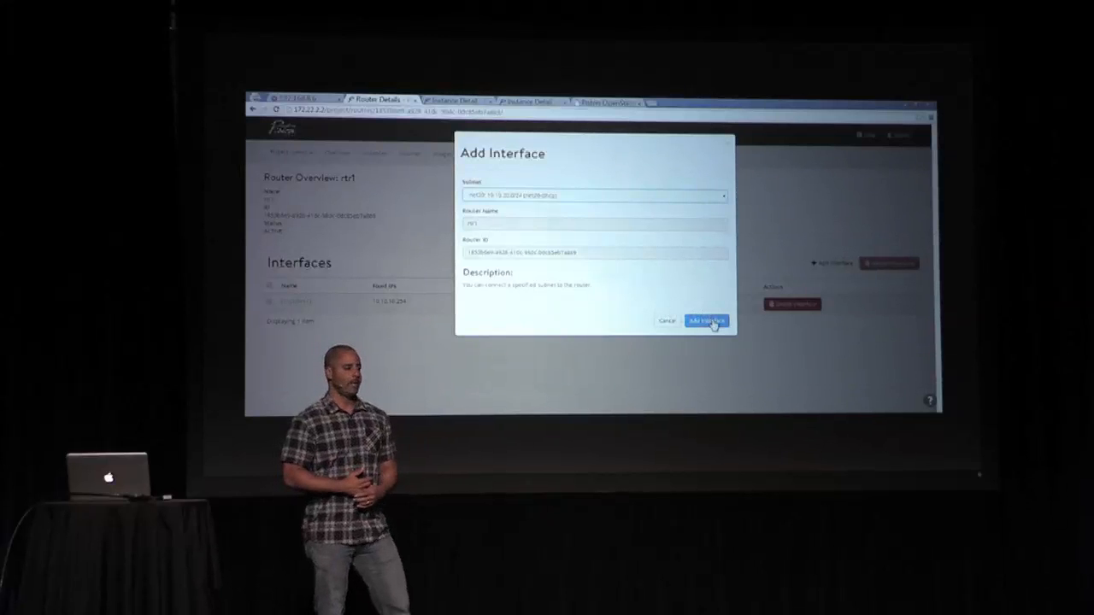
{"action": "left_click", "coordinate": [708, 321]}
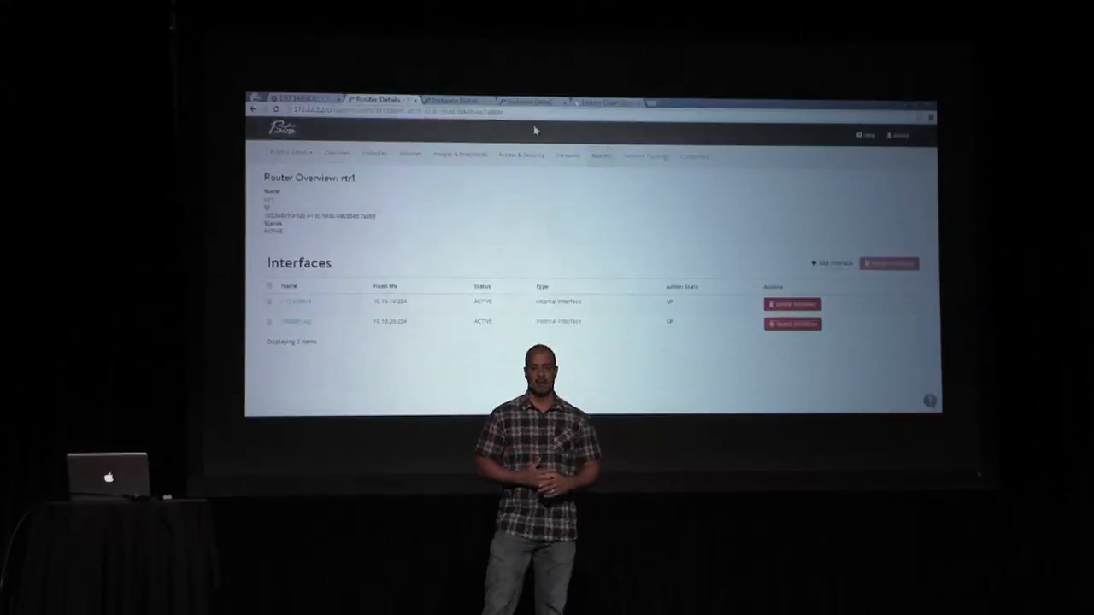
- Check the topology shows rt1 joining net10 and net20, then bring up the net10 instance console
{"action": "left_click", "coordinate": [614, 167]}
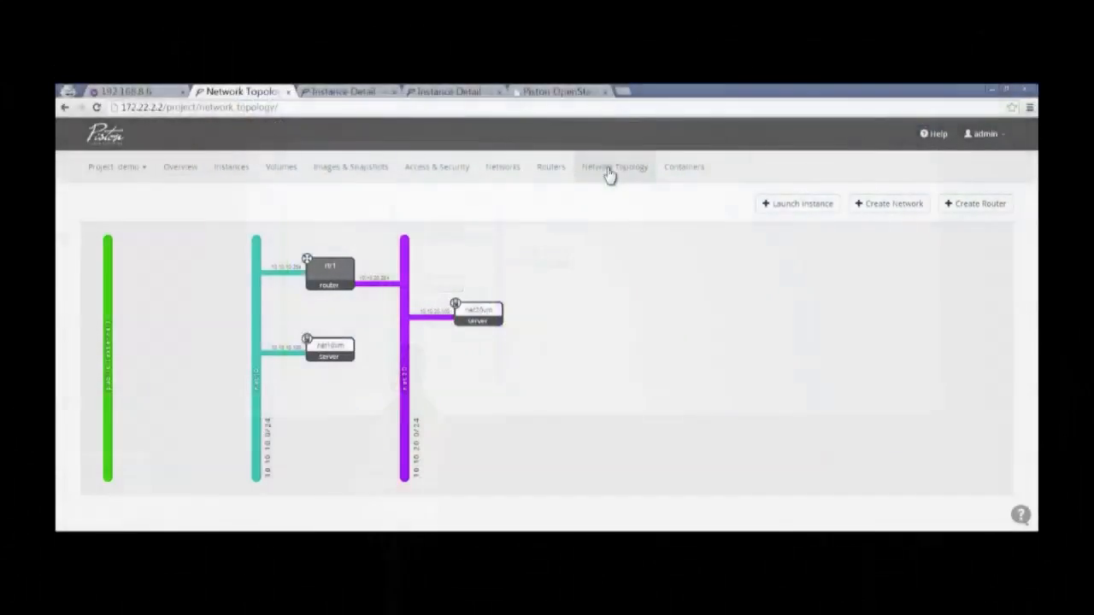
{"action": "mouse_move", "coordinate": [520, 213]}
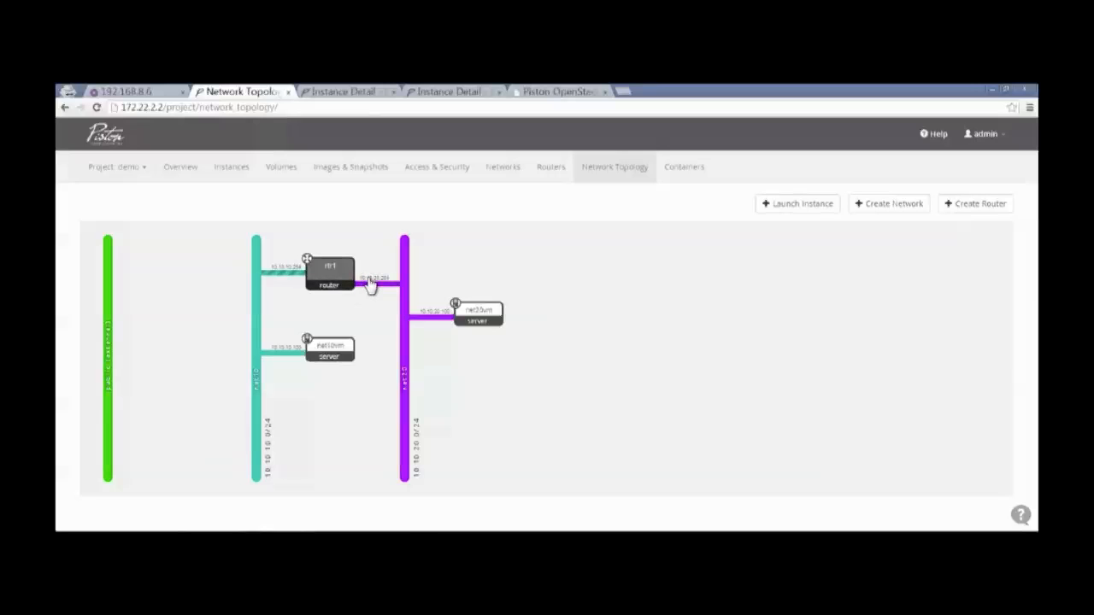
{"action": "left_click", "coordinate": [342, 92]}
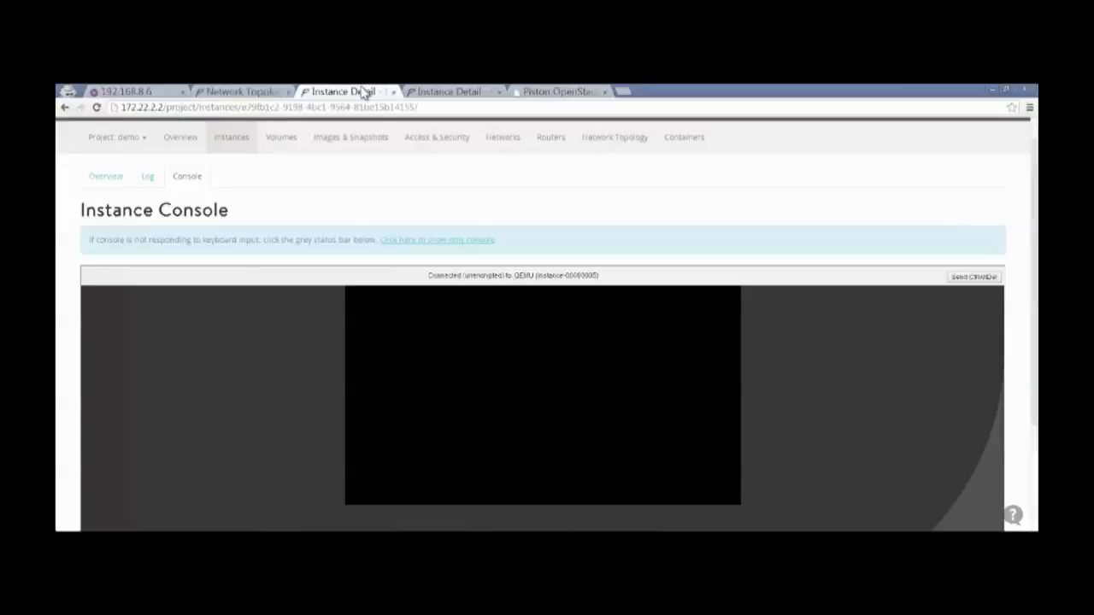
{"action": "mouse_move", "coordinate": [527, 433]}
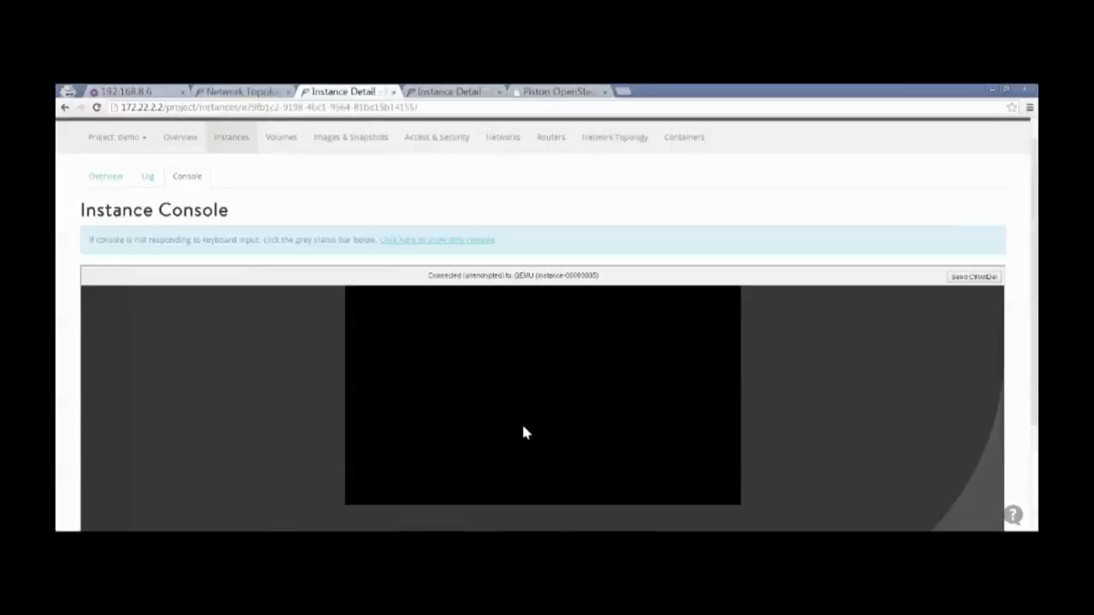
{"action": "mouse_move", "coordinate": [641, 287]}
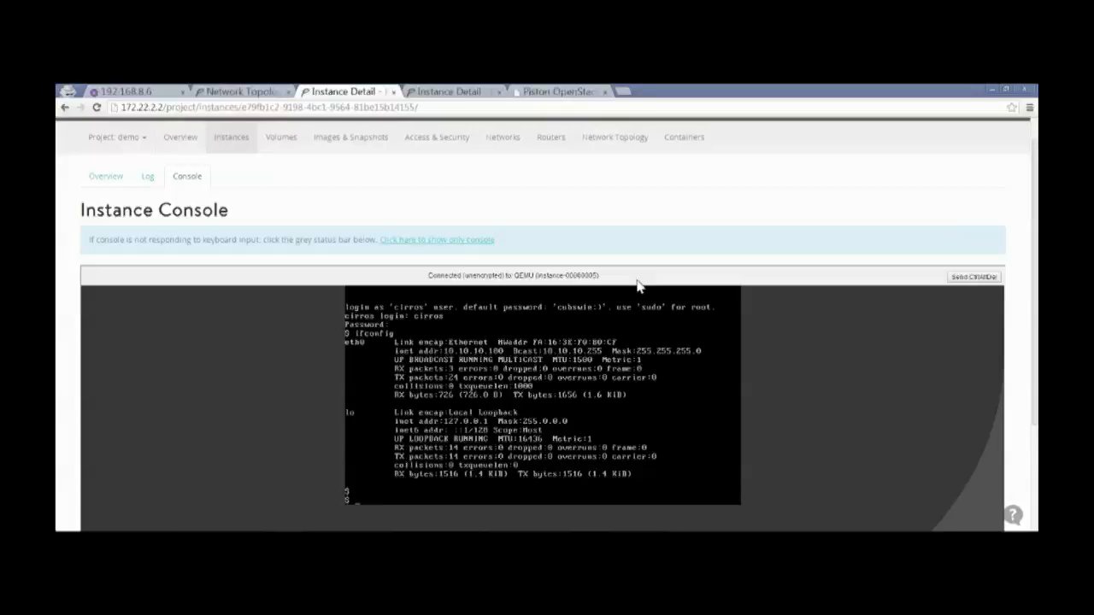
- From the net10 instance console, ping 10.10.20.100 across the router
{"action": "type", "text": "ping 10.10.20.100"}
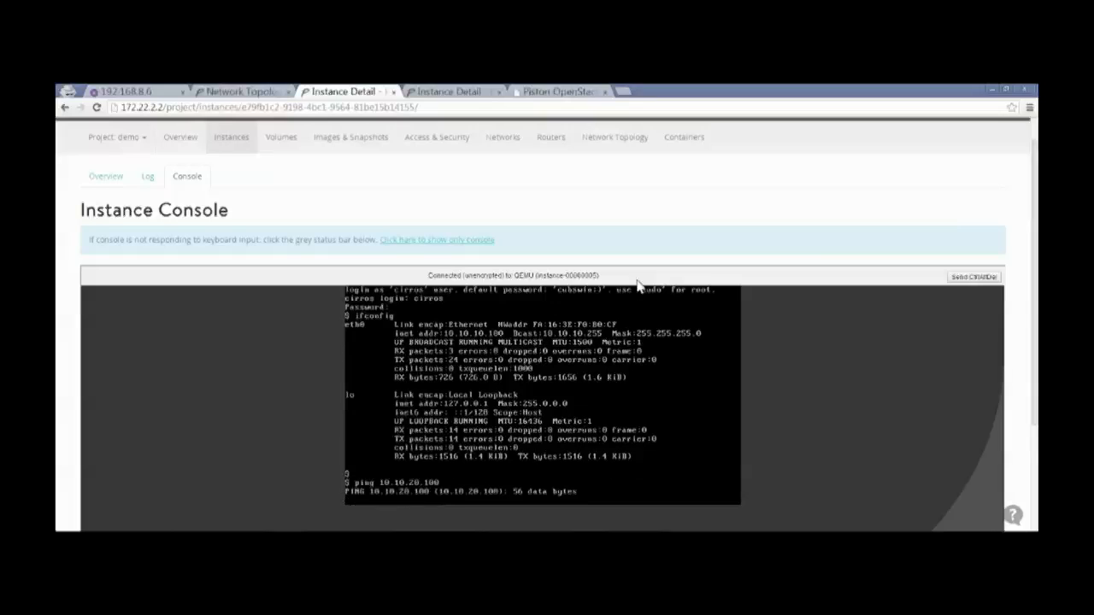
{"action": "scroll", "scroll_direction": "down", "scroll_amount": 3}
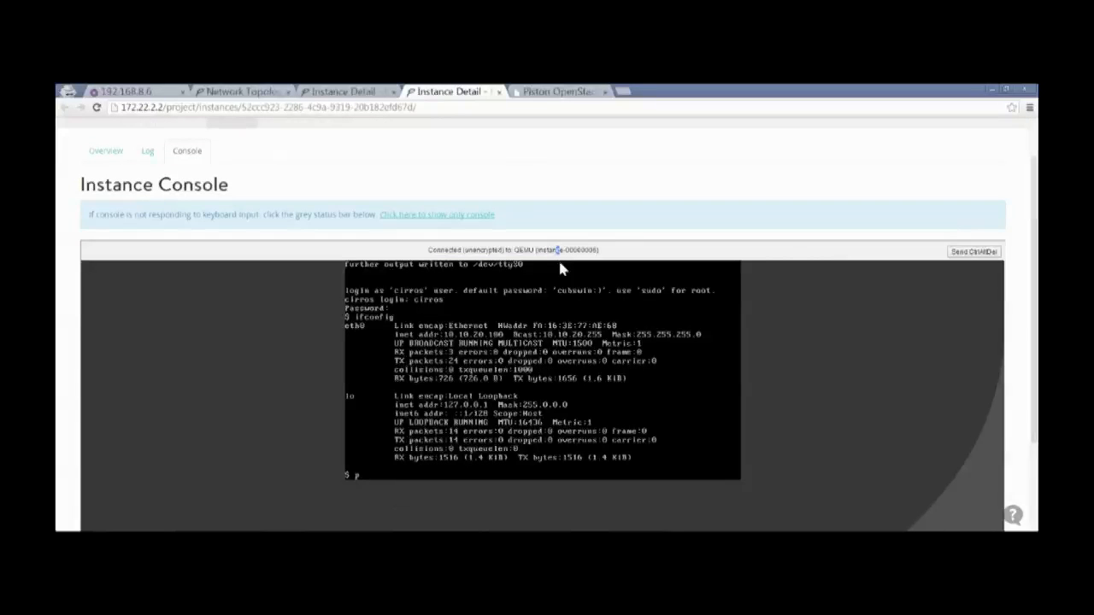
{"action": "type", "text": "ping 10"}
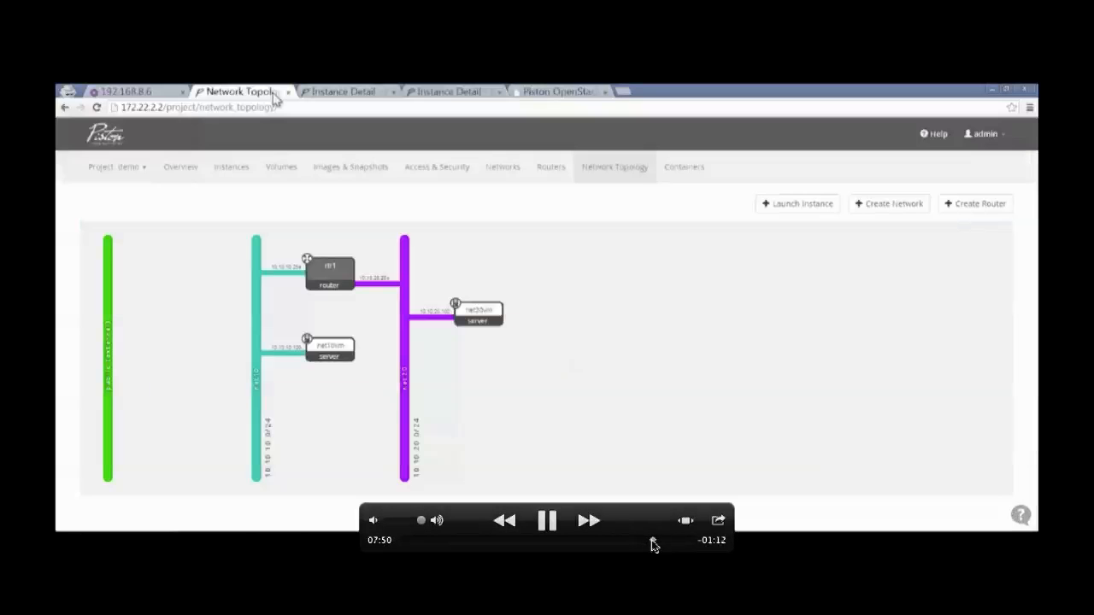
- From the Instances list, start Associate Floating IP for the net10 instance
{"action": "left_click", "coordinate": [547, 520]}
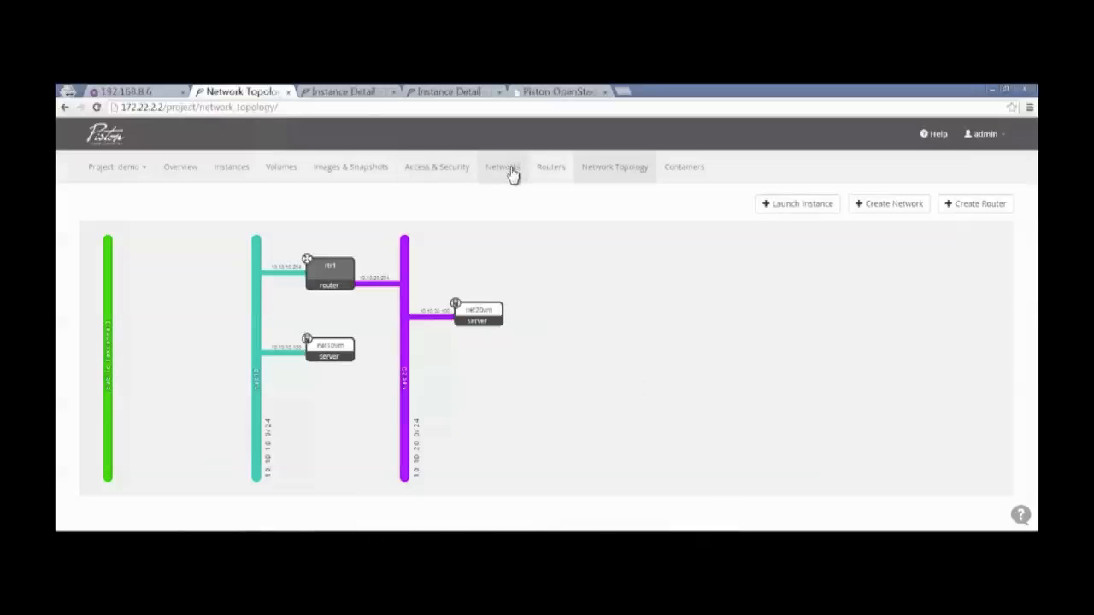
{"action": "mouse_move", "coordinate": [231, 168]}
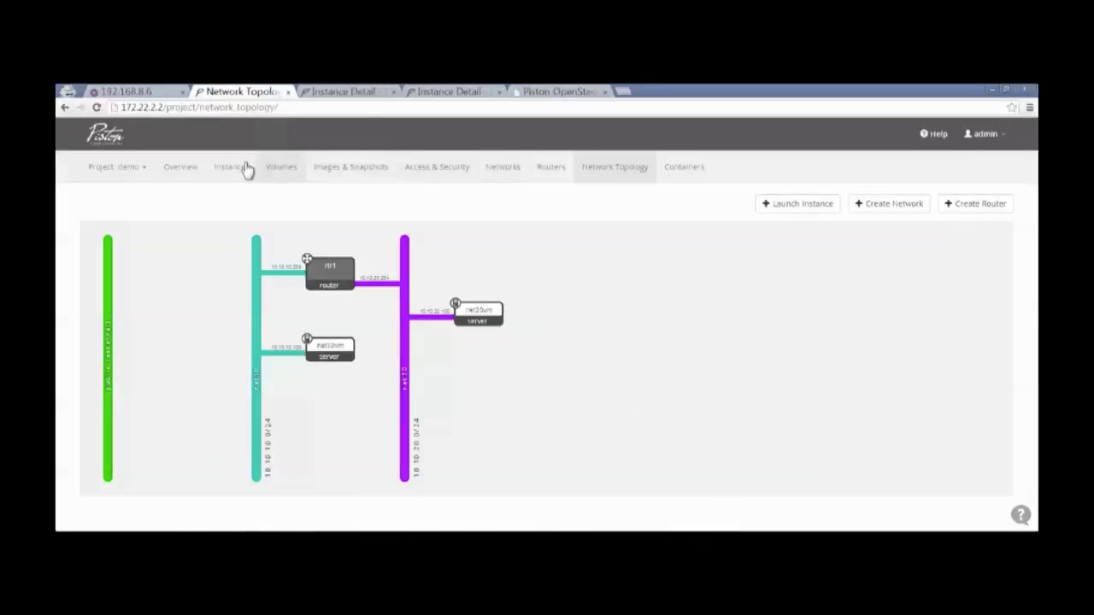
{"action": "left_click", "coordinate": [230, 167]}
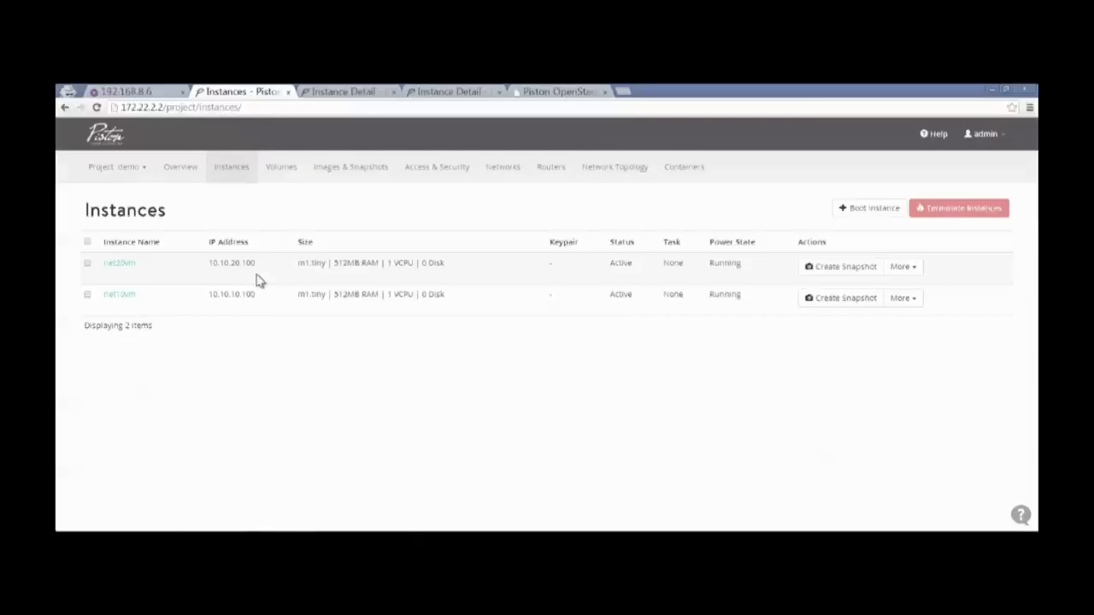
{"action": "mouse_move", "coordinate": [814, 338]}
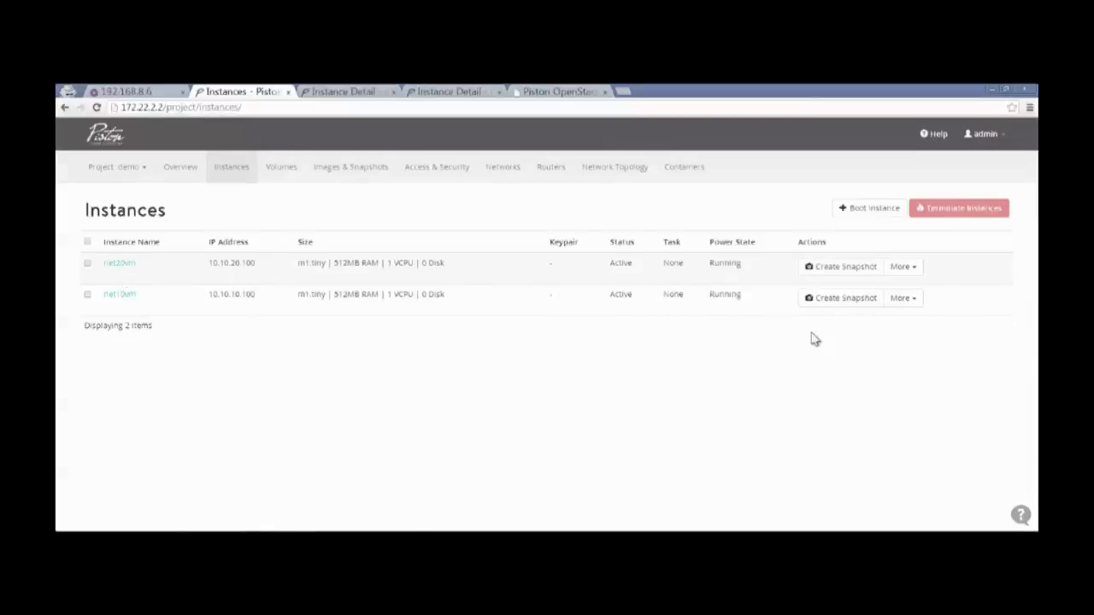
{"action": "left_click", "coordinate": [899, 297]}
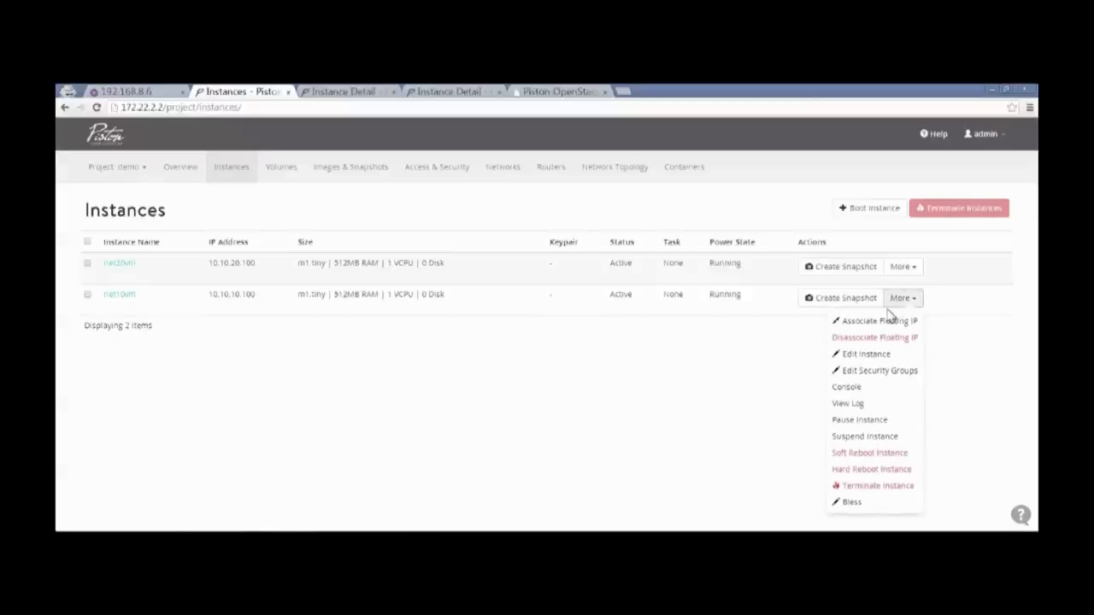
{"action": "left_click", "coordinate": [879, 321]}
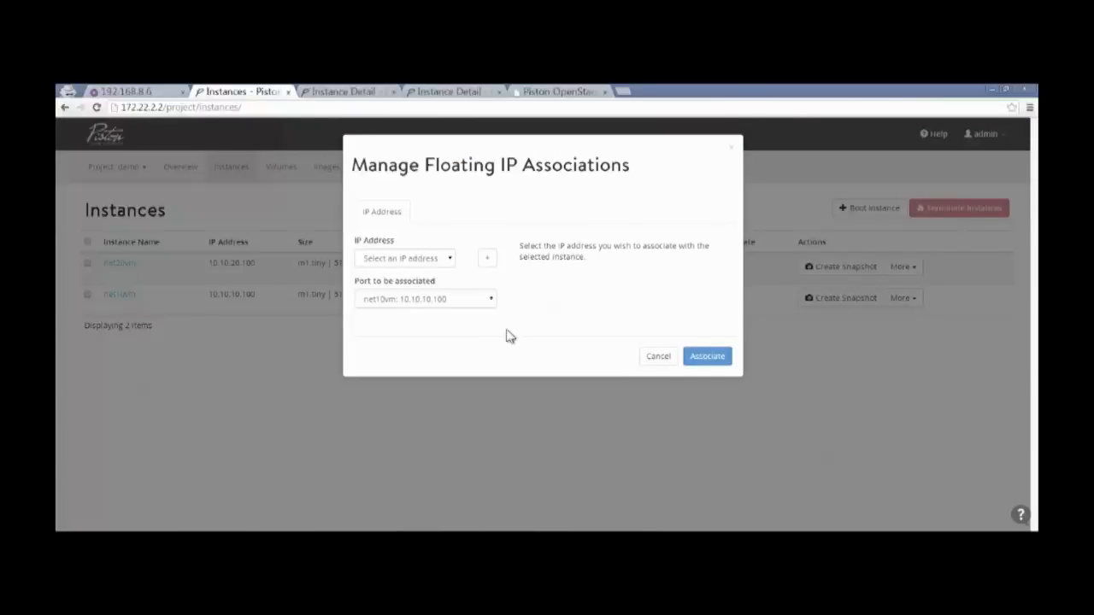
- Associate the available floating address with the instance's 10.10.10.100 port
{"action": "left_click", "coordinate": [404, 258]}
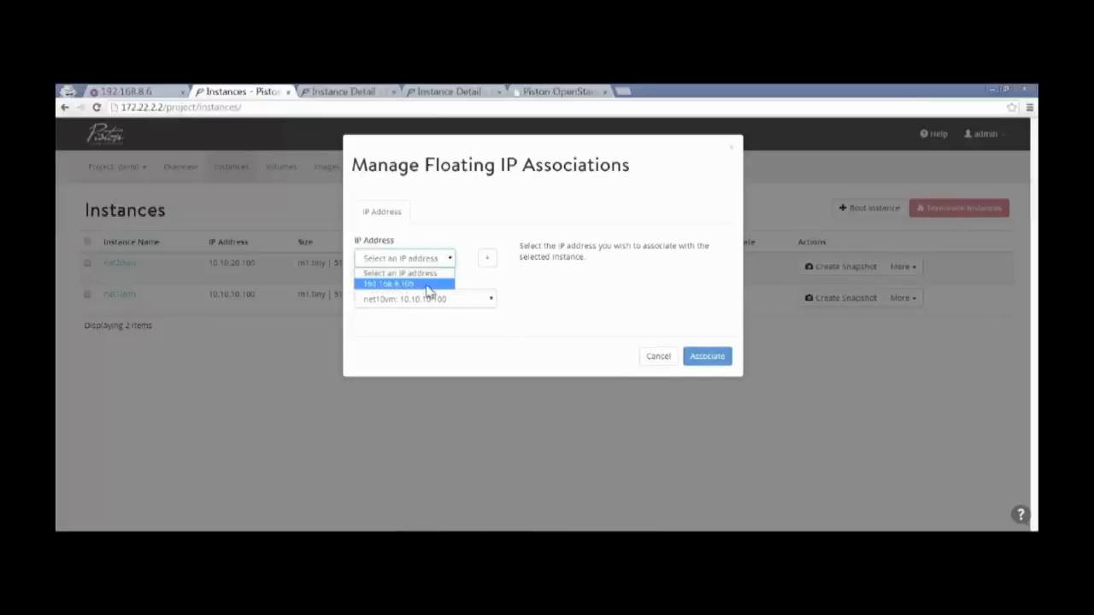
{"action": "left_click", "coordinate": [402, 283]}
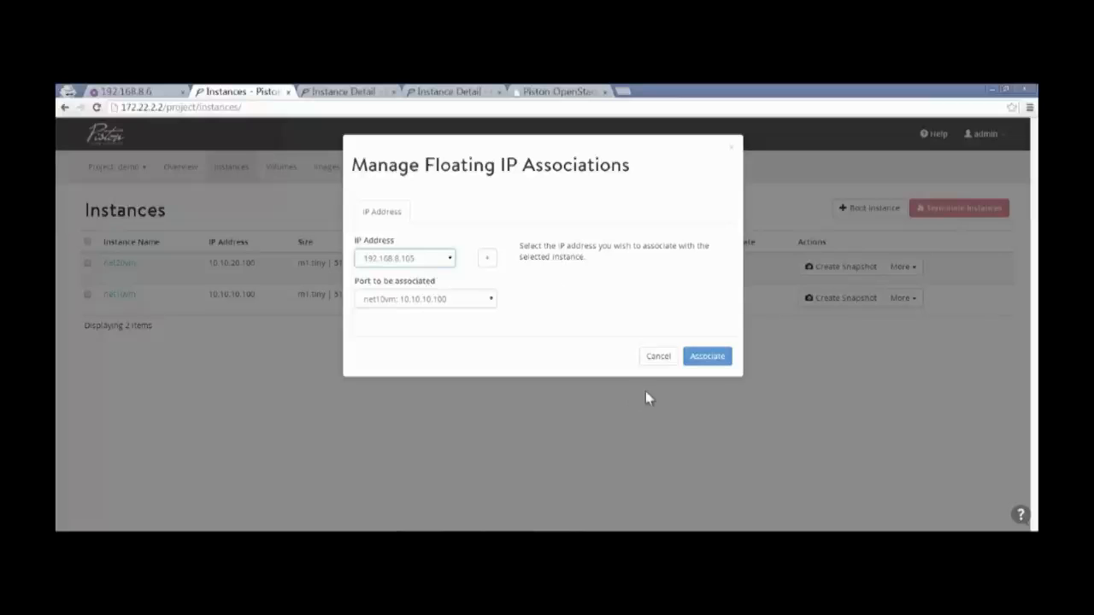
{"action": "left_click", "coordinate": [706, 357]}
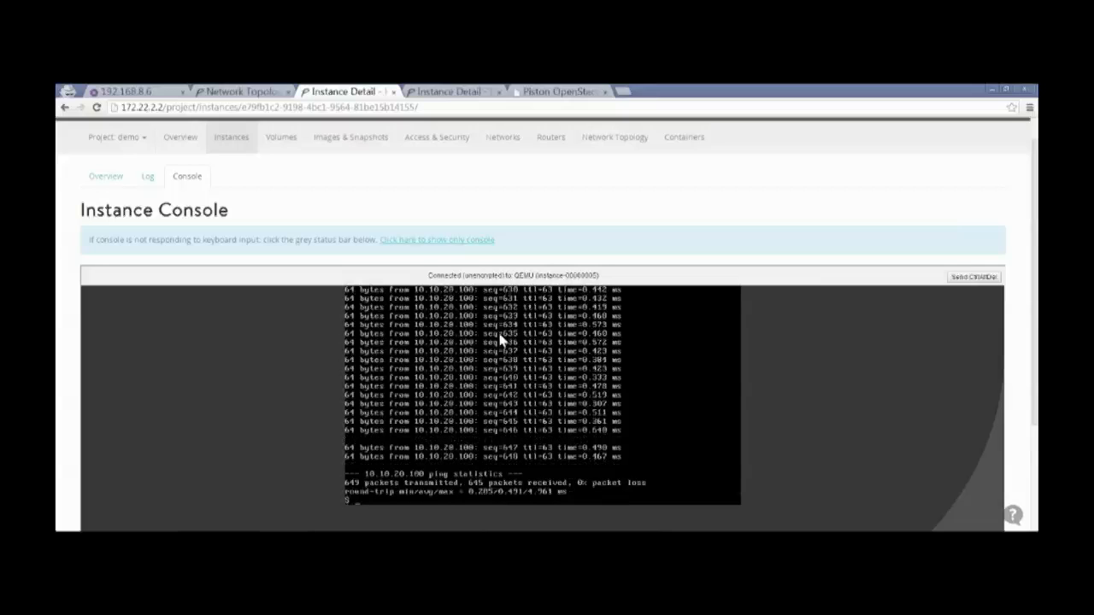
- Begin a new ping command in the net10vm console after the loss-free ping
{"action": "type", "text": "ping 4."}
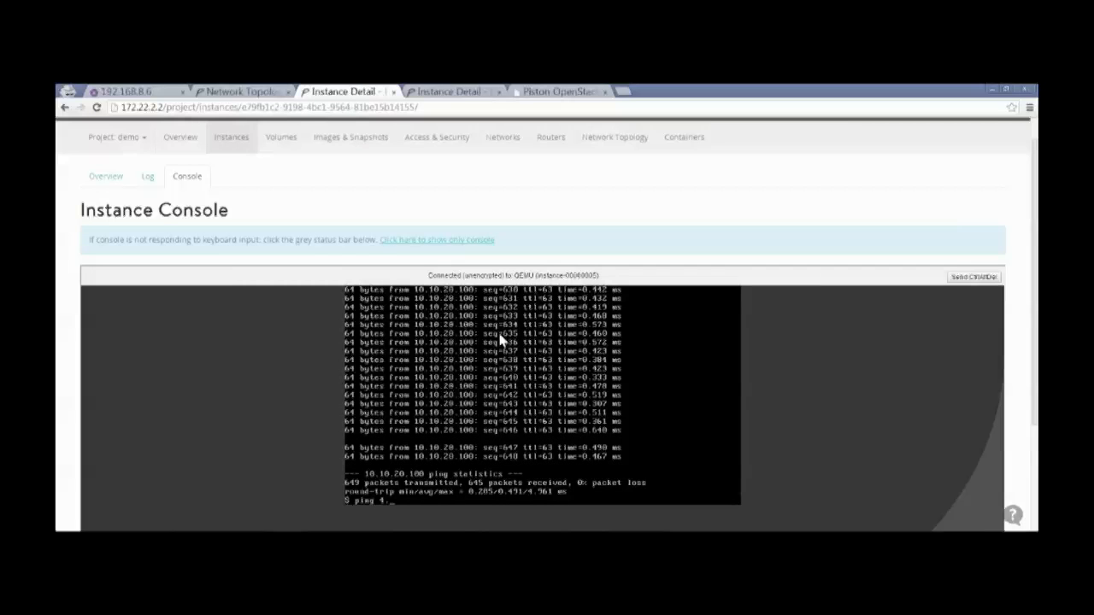